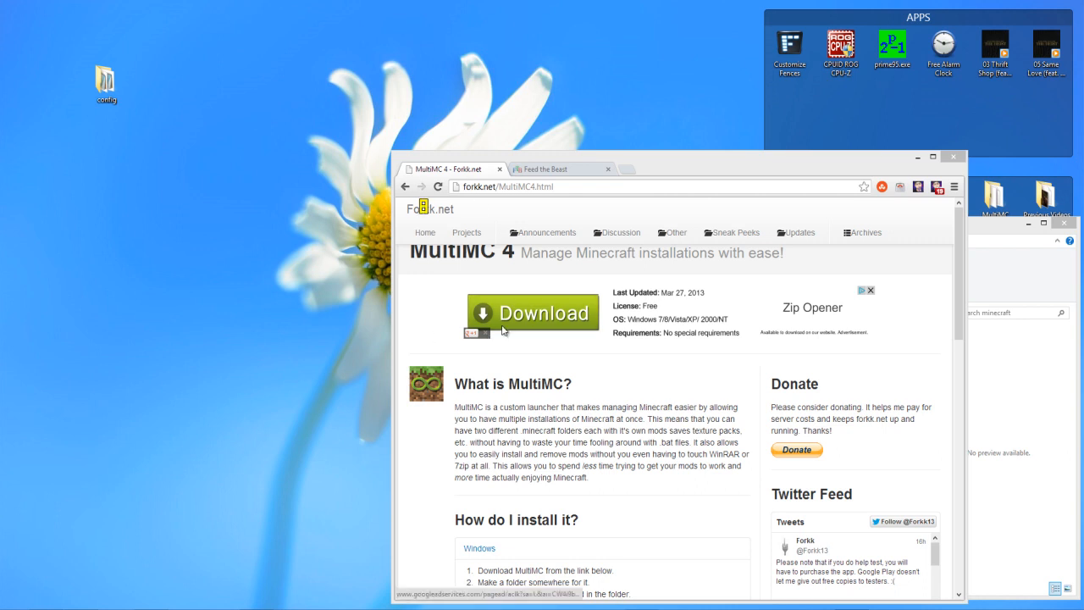
Step: Review the FTB download and MultiMC pages, then reveal the MultiMC installation folder beside the launcher
left_click(550, 169)
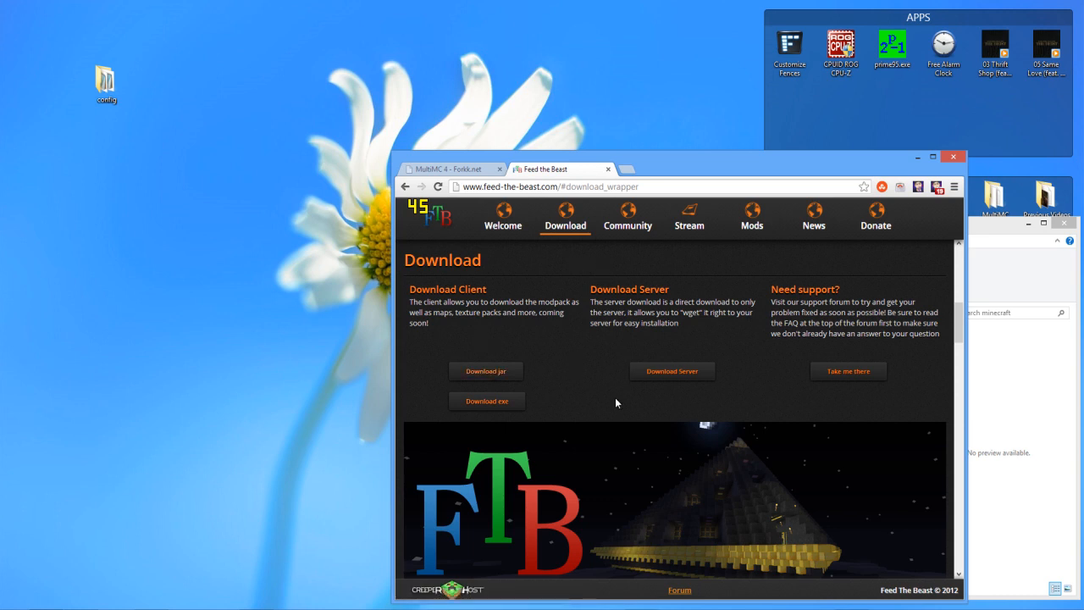
left_click(449, 170)
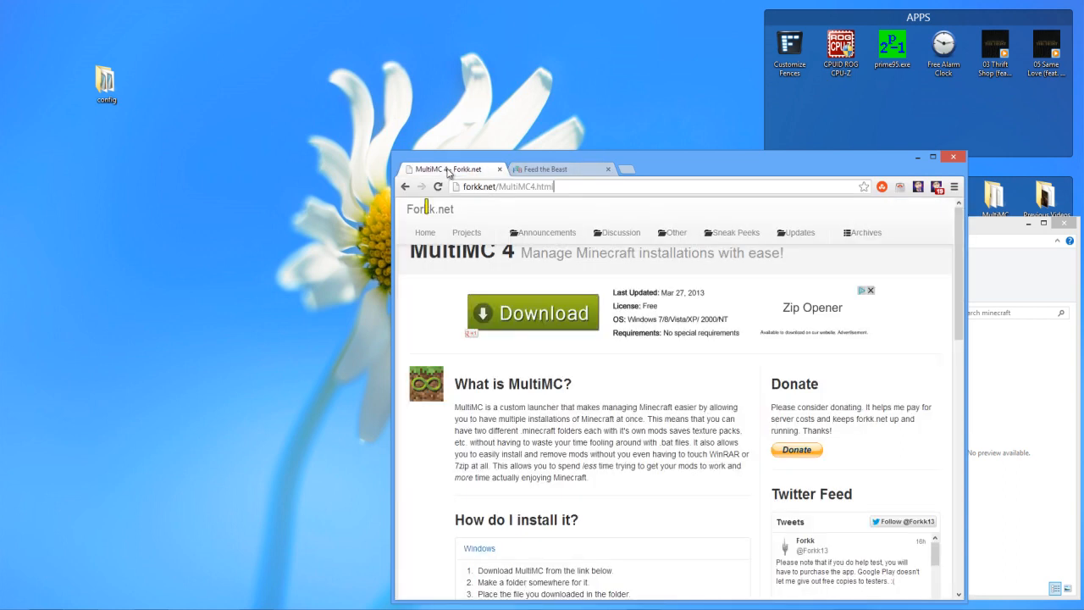
mouse_move(918, 156)
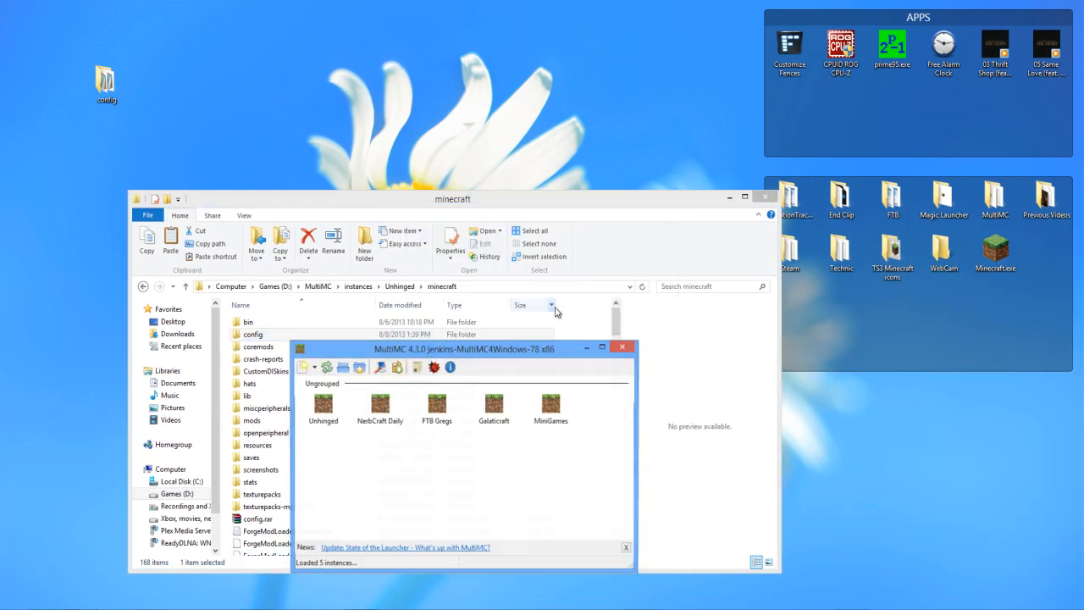
left_click_drag(464, 349, 480, 139)
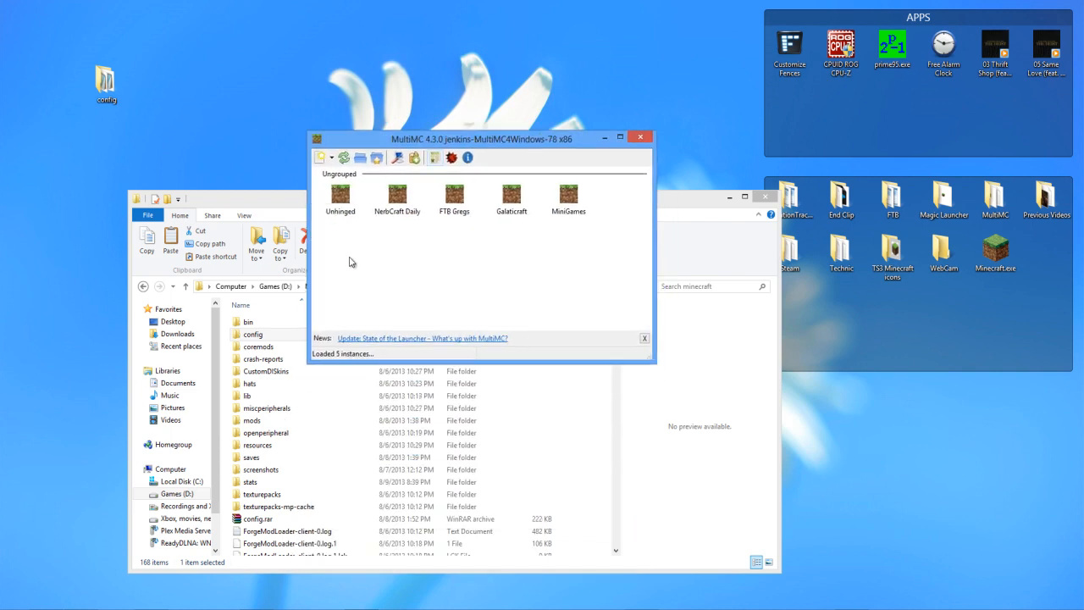
mouse_move(427, 257)
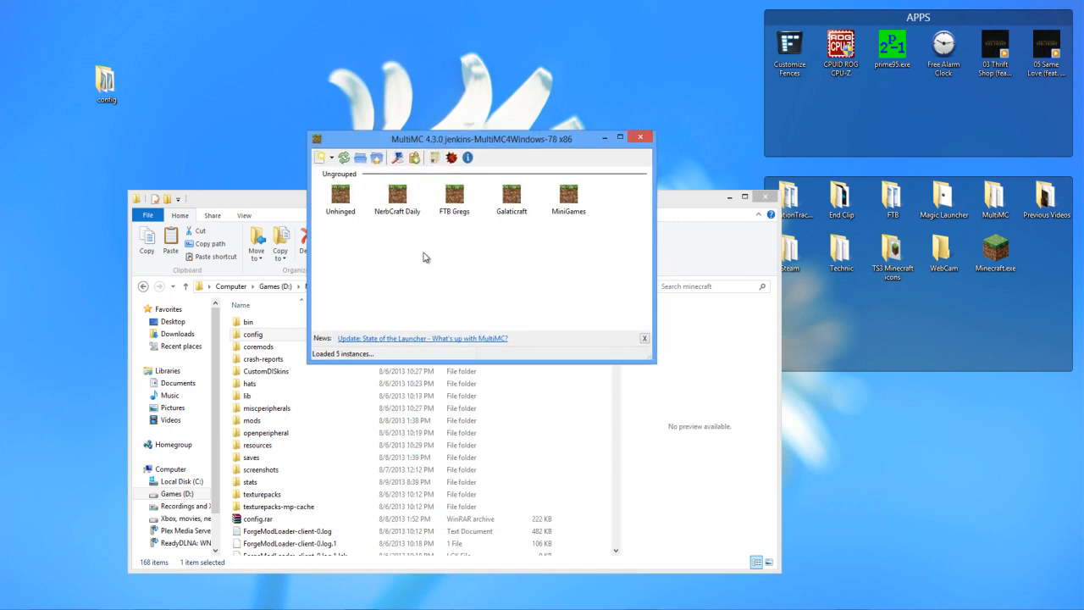
left_click(996, 200)
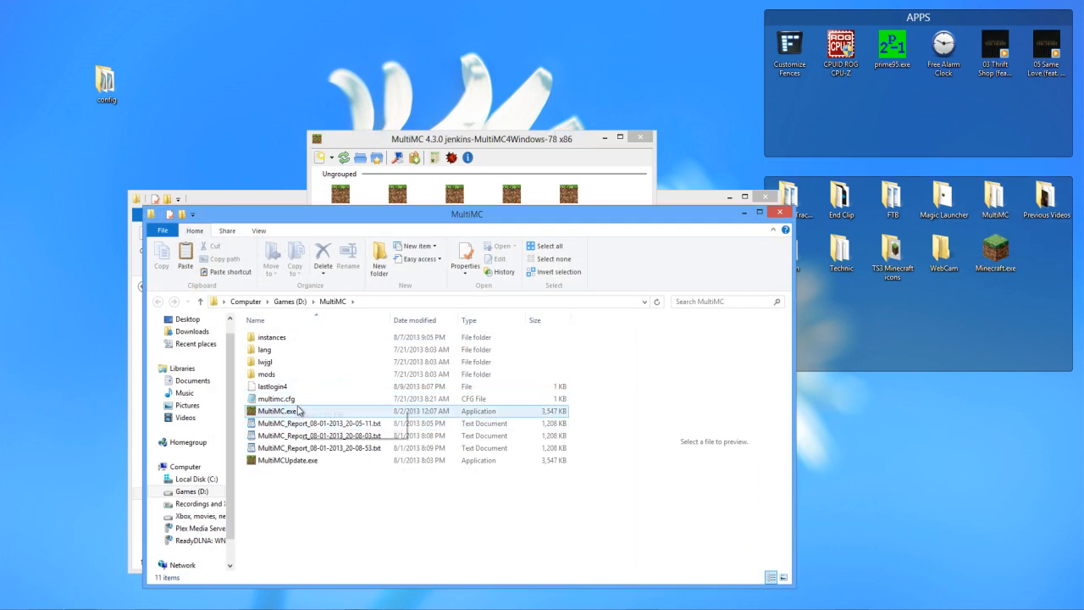
mouse_move(274, 412)
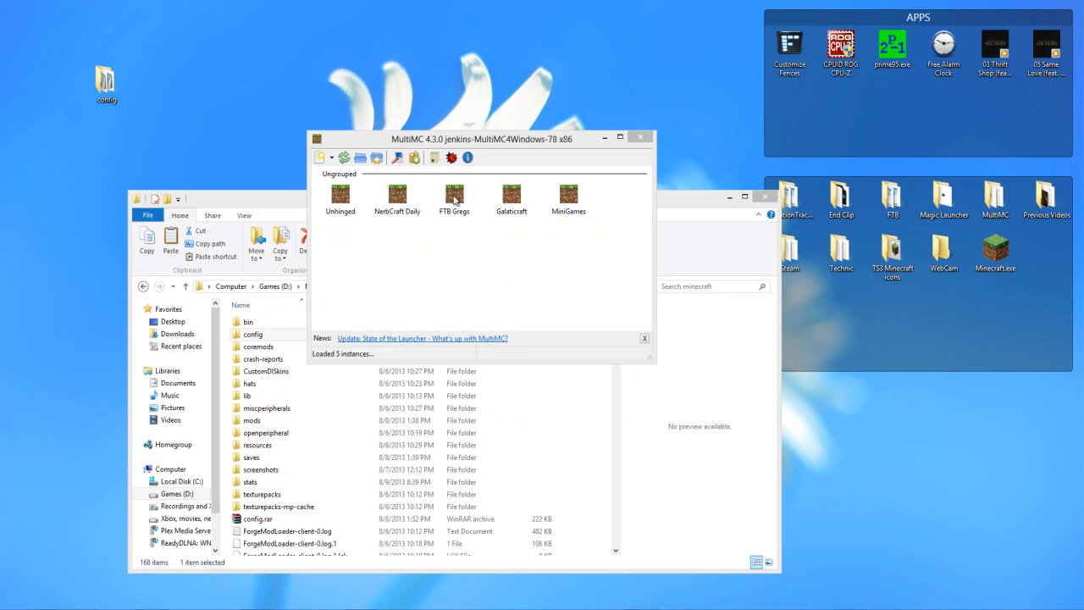
left_click_drag(481, 139, 626, 251)
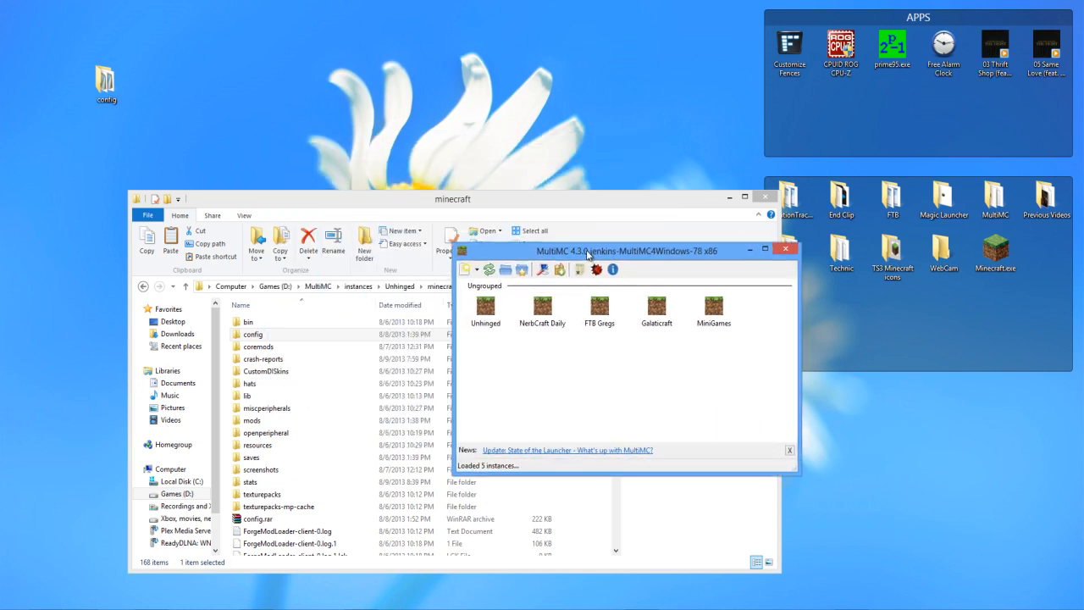
left_click_drag(626, 251, 872, 295)
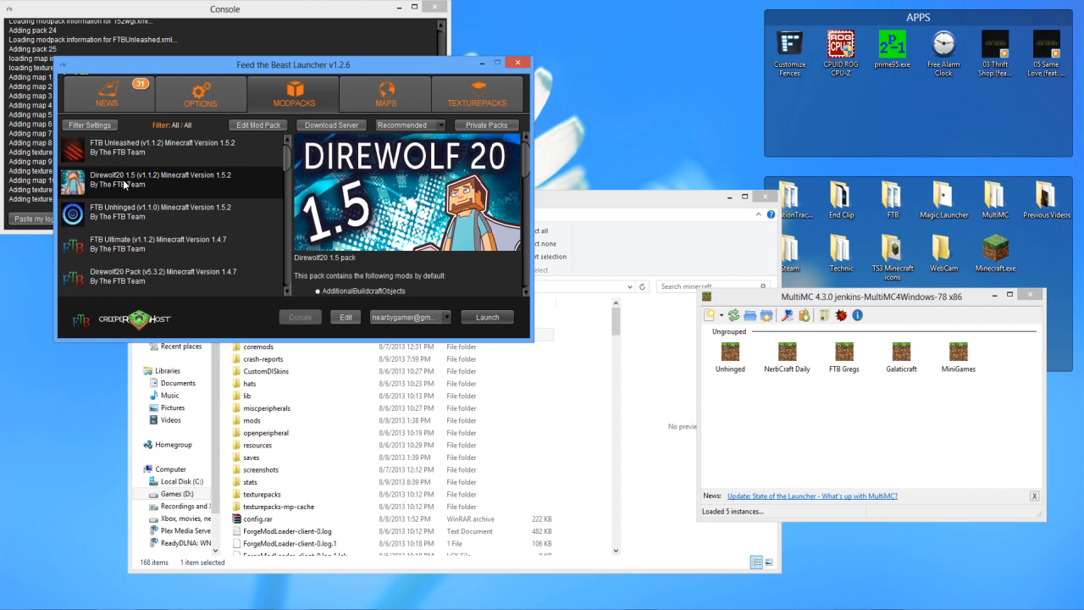
Step: Compare the FTB Unleashed and Unhinged pack details, then select the Unhinged folder inside the FTB folder
left_click(161, 146)
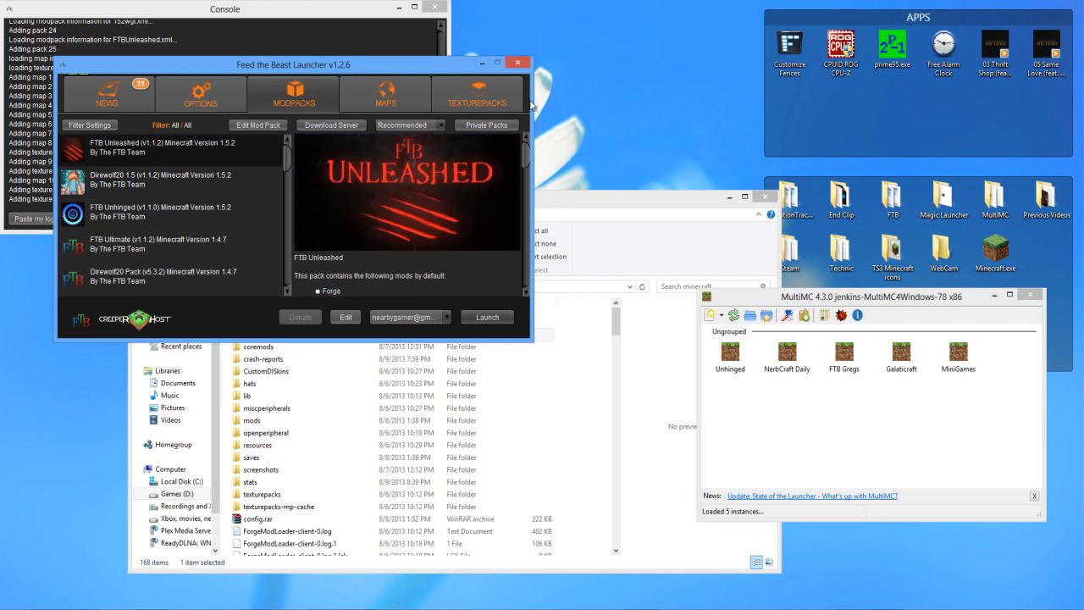
left_click(518, 61)
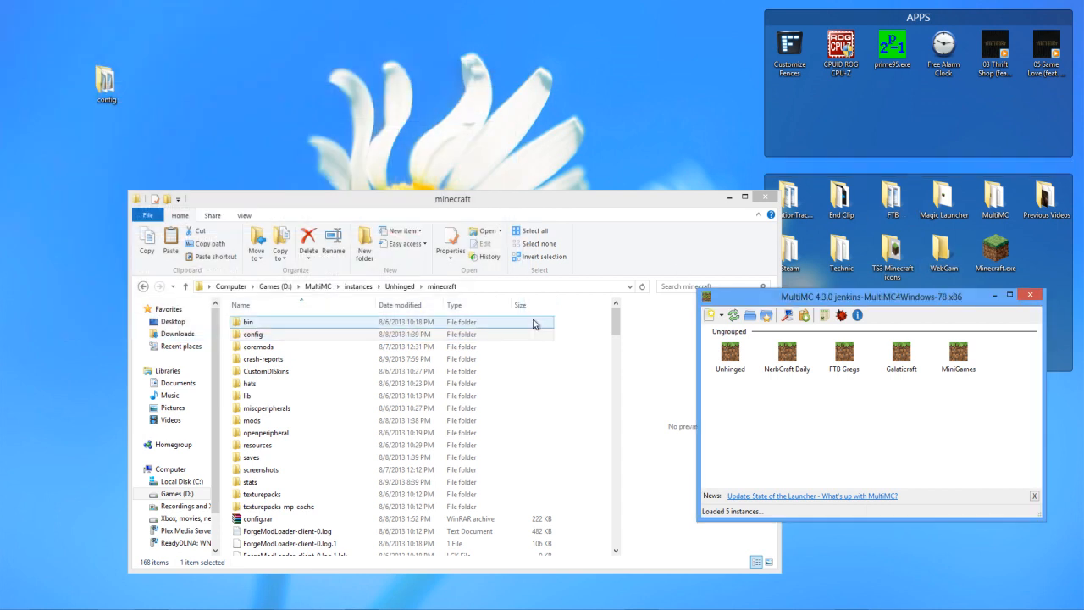
left_click(252, 334)
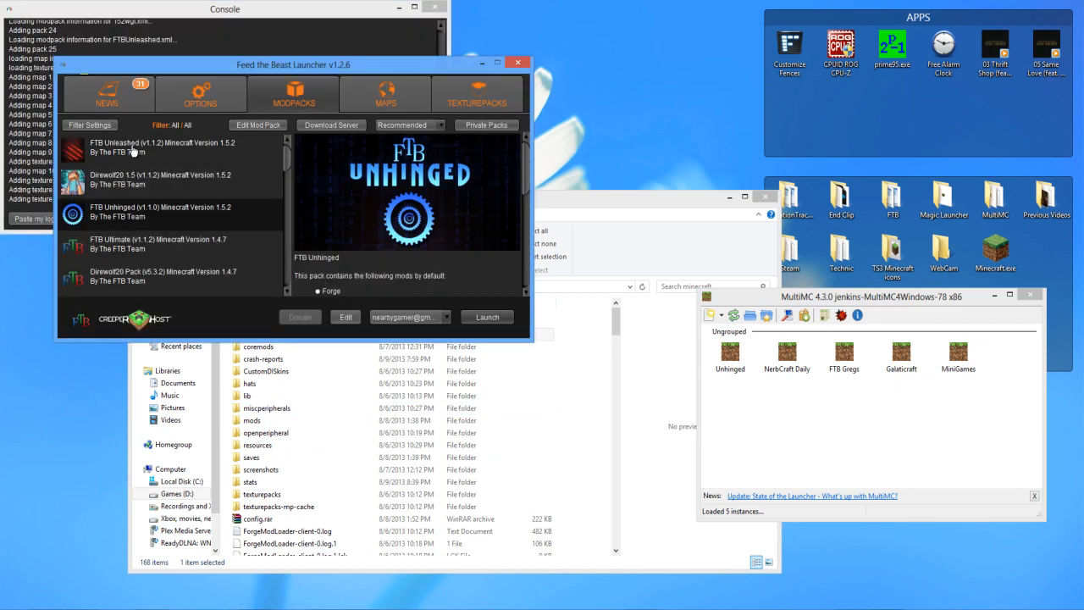
left_click(161, 146)
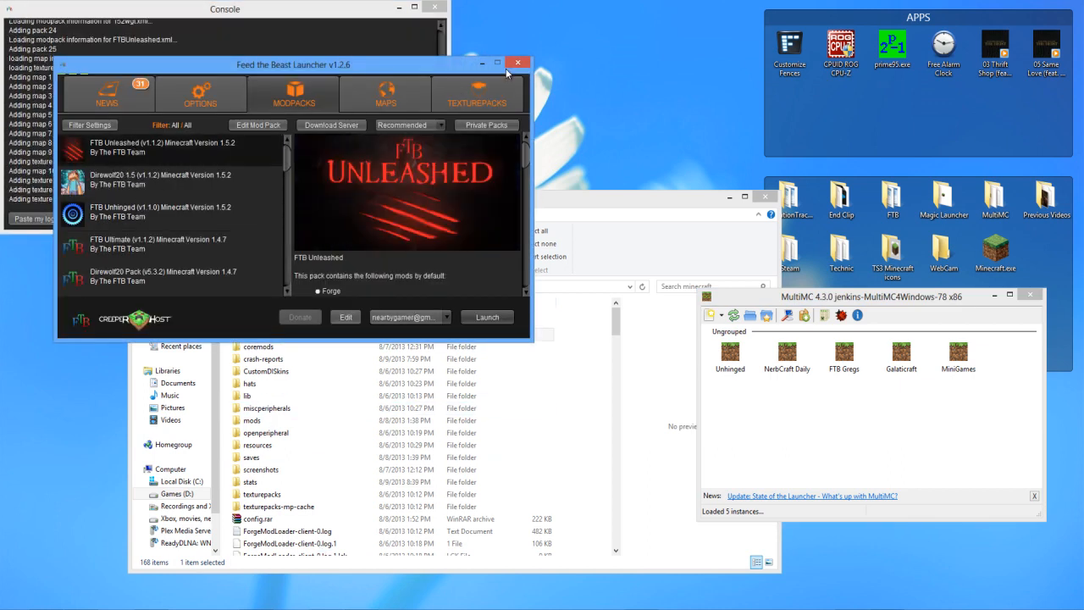
left_click(519, 65)
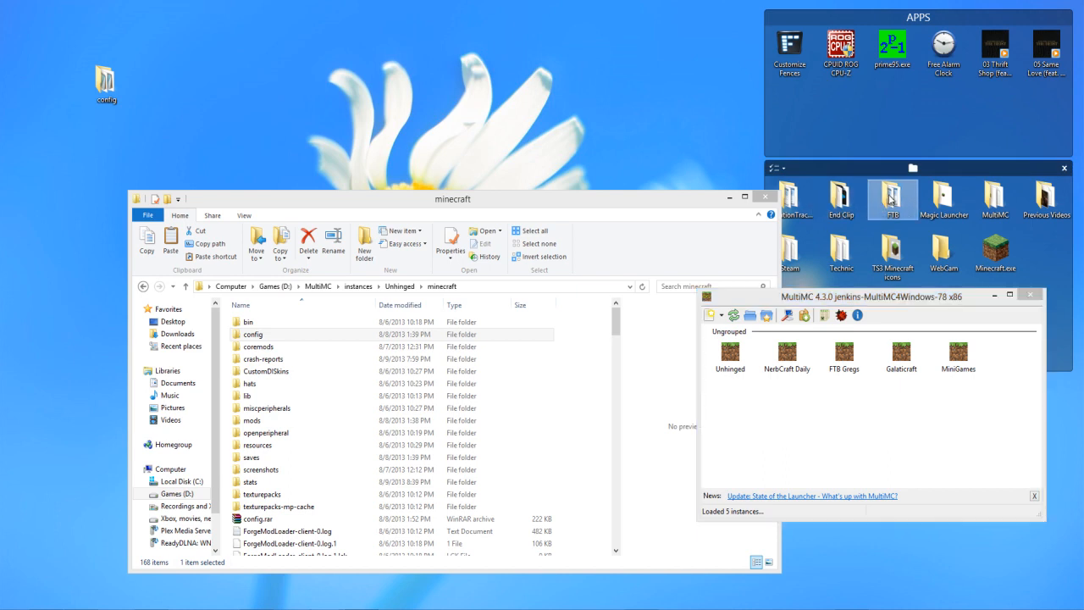
double_click(891, 200)
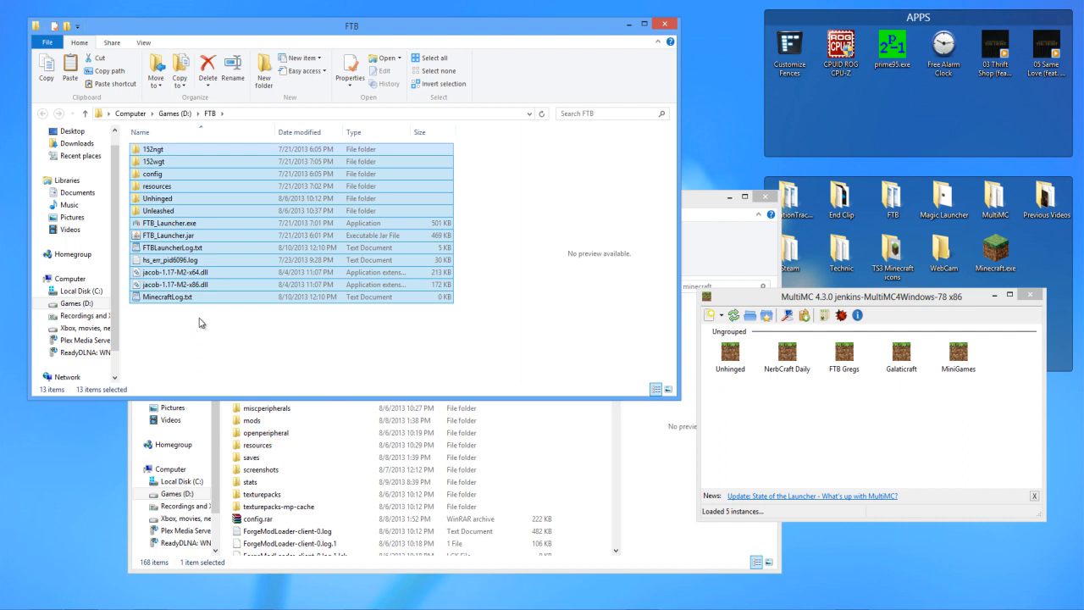
left_click(155, 198)
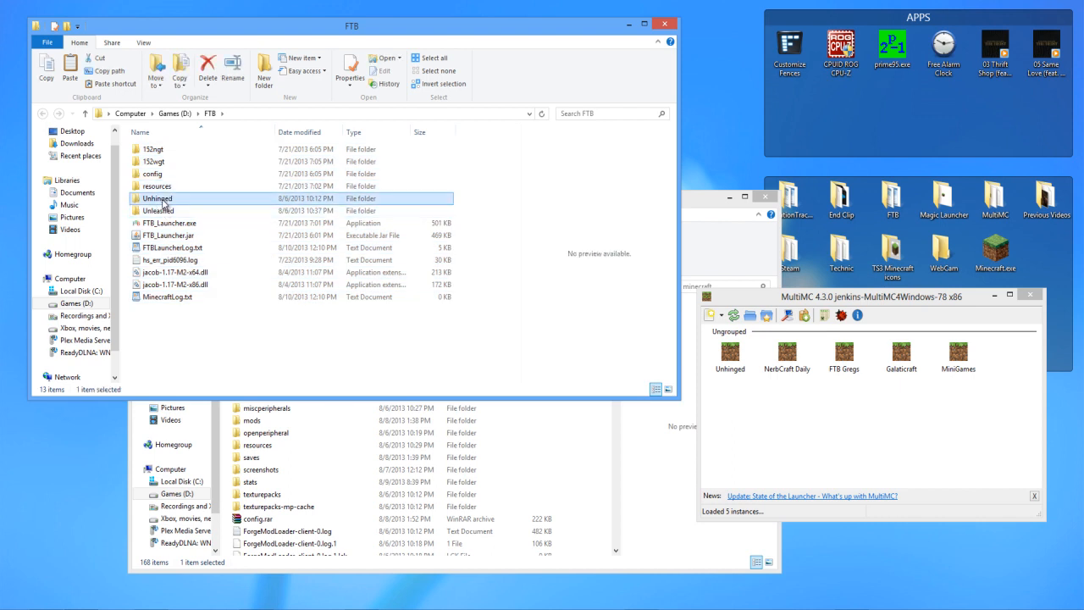
Step: Create a new instance named 'Unleashed + Unhinged' via Add a new instance
left_click(711, 315)
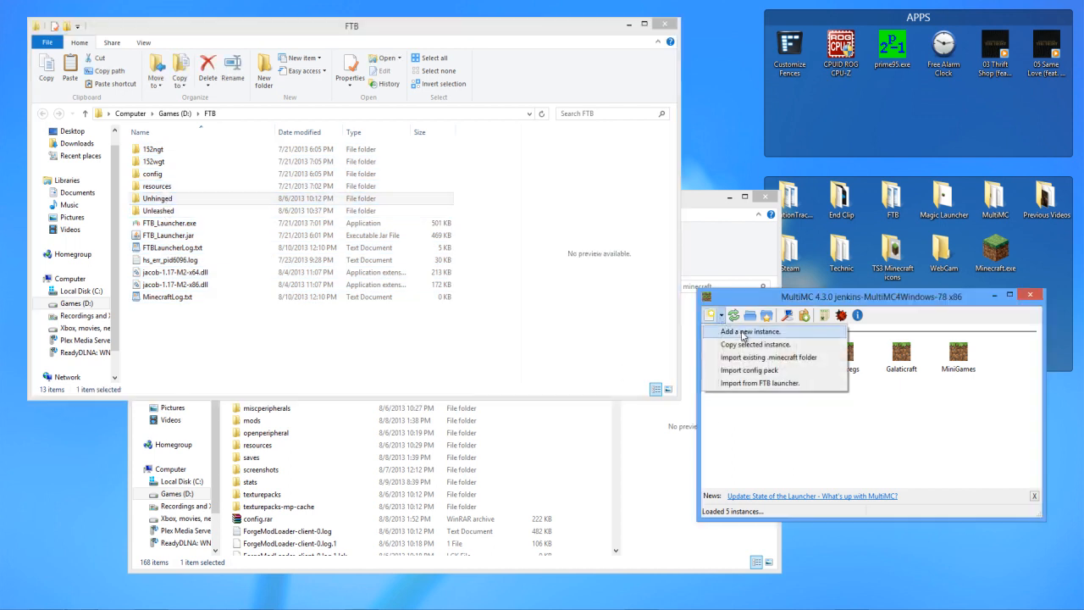
left_click(748, 331)
type("Unleashed")
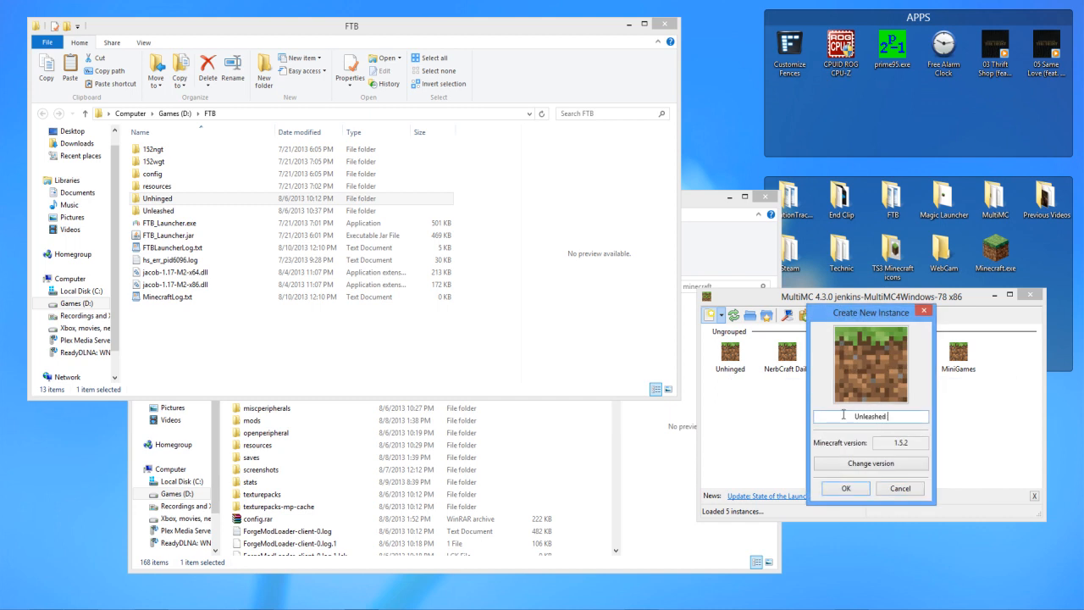
type("+ Unhin")
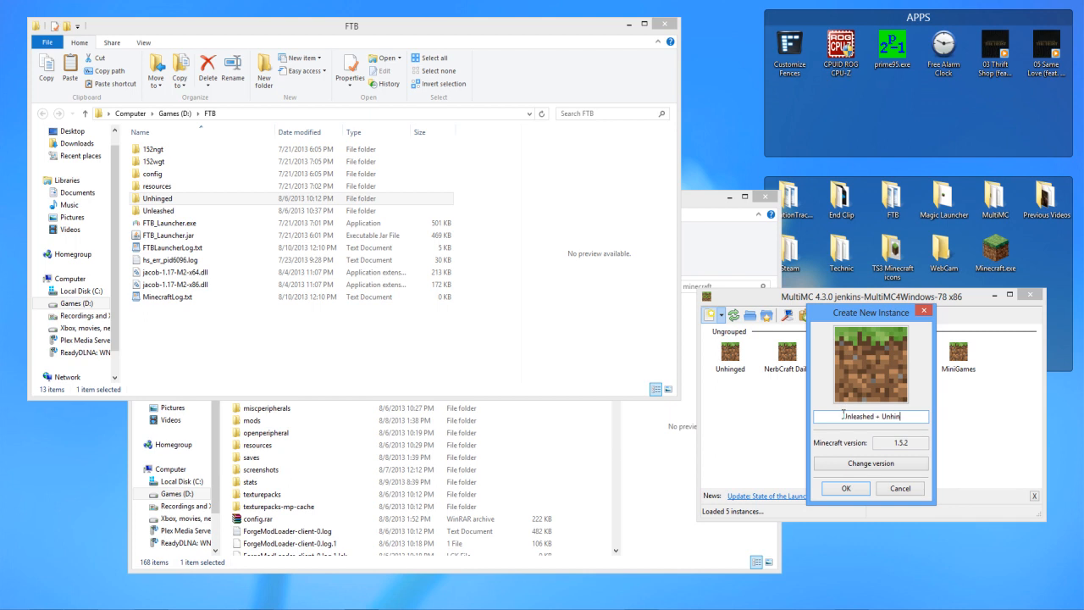
left_click(843, 488)
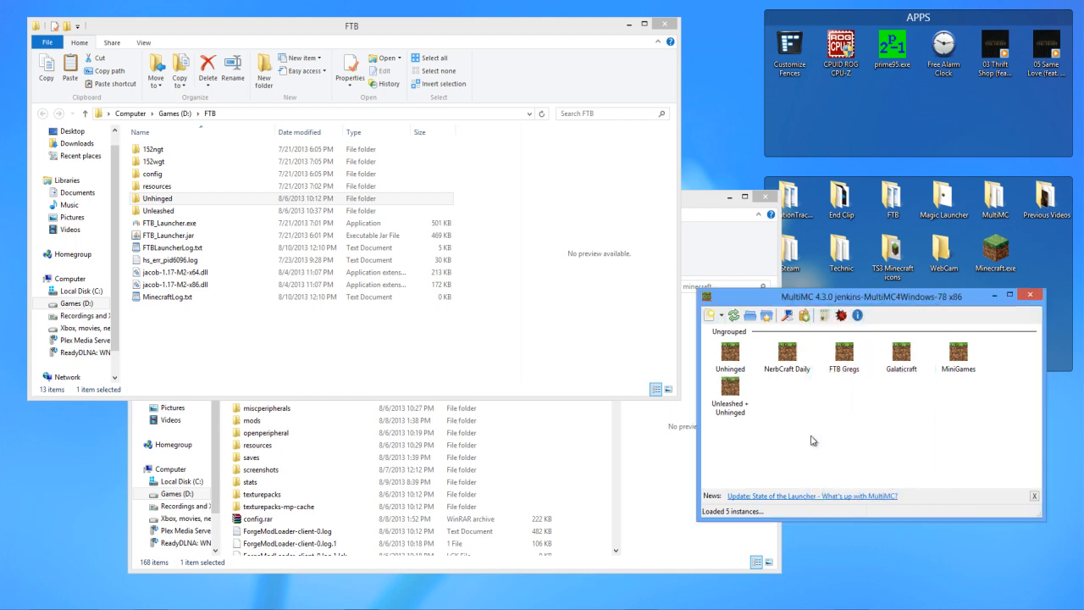
Step: Bring up Edit Mods for the new instance on the Minecraft.jar tab
right_click(728, 398)
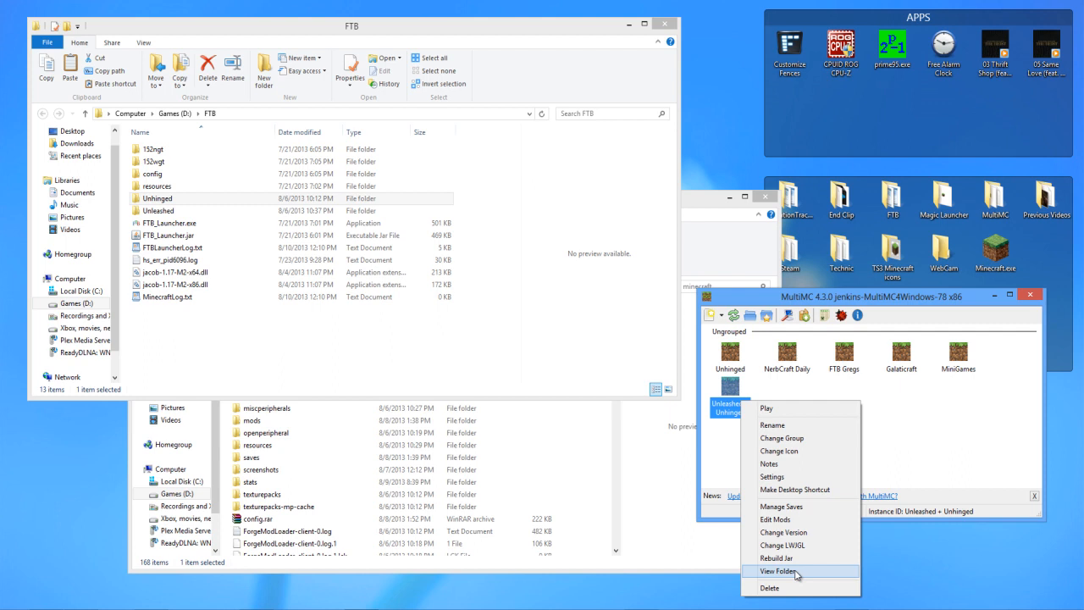
left_click(776, 518)
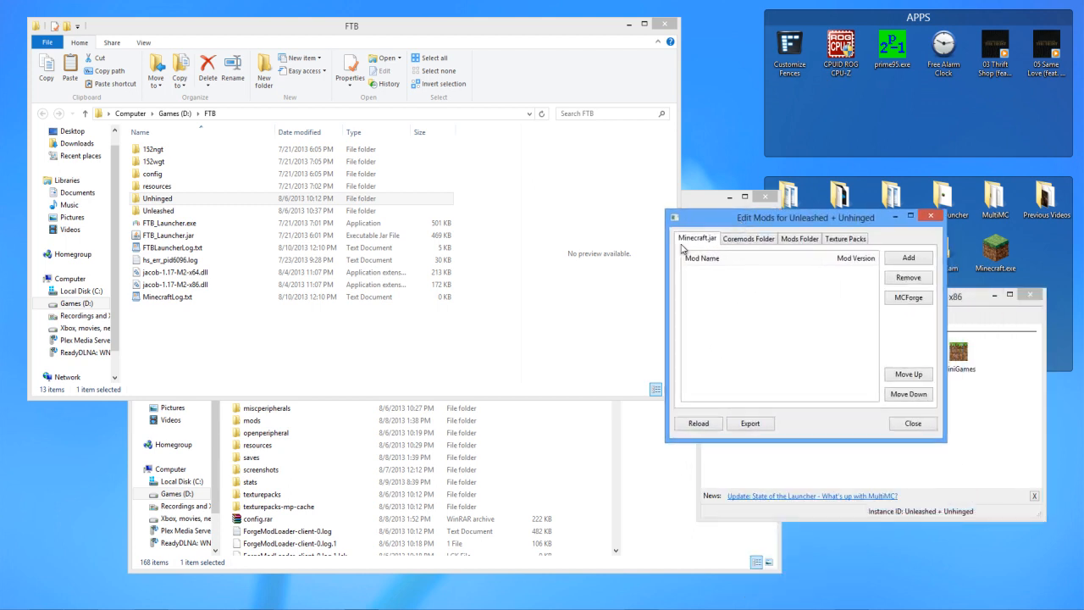
left_click(749, 237)
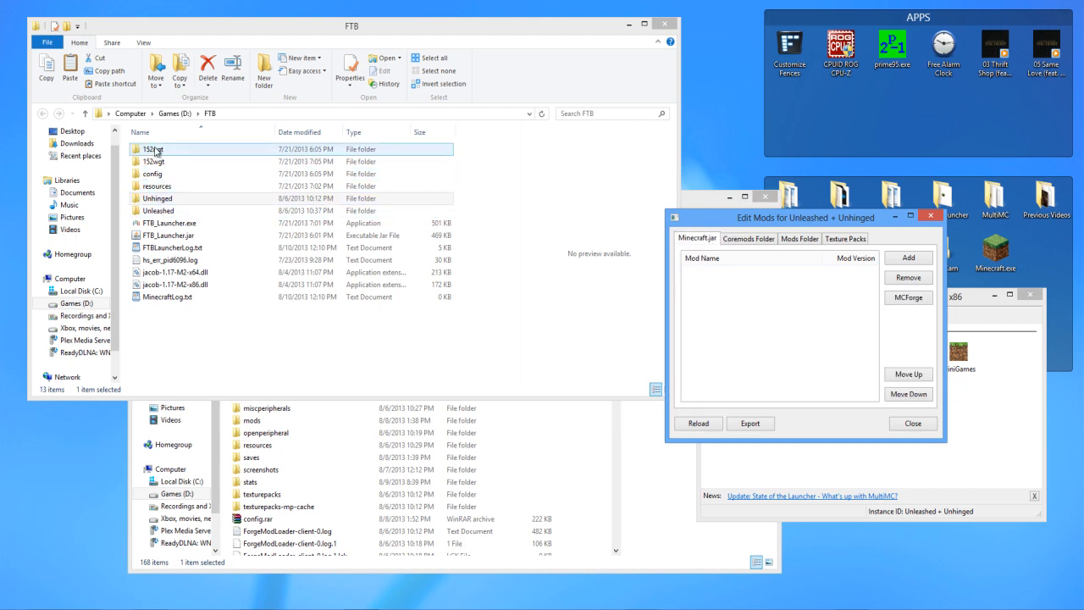
Step: Locate MinecraftForge.zip in Unhinged > instMods, then move into the pack's minecraft folder
left_click(158, 198)
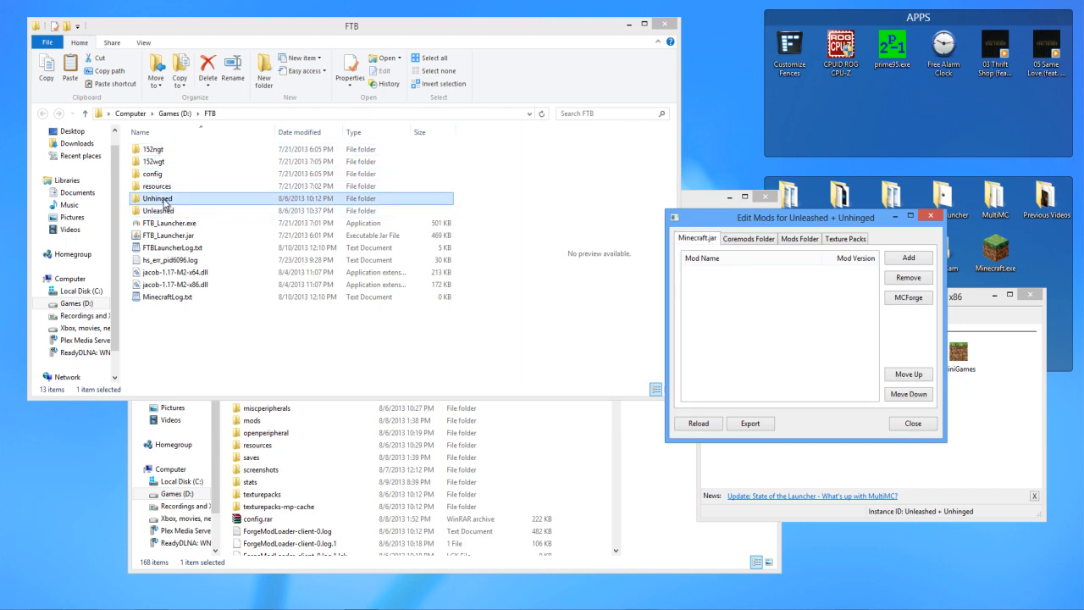
double_click(158, 198)
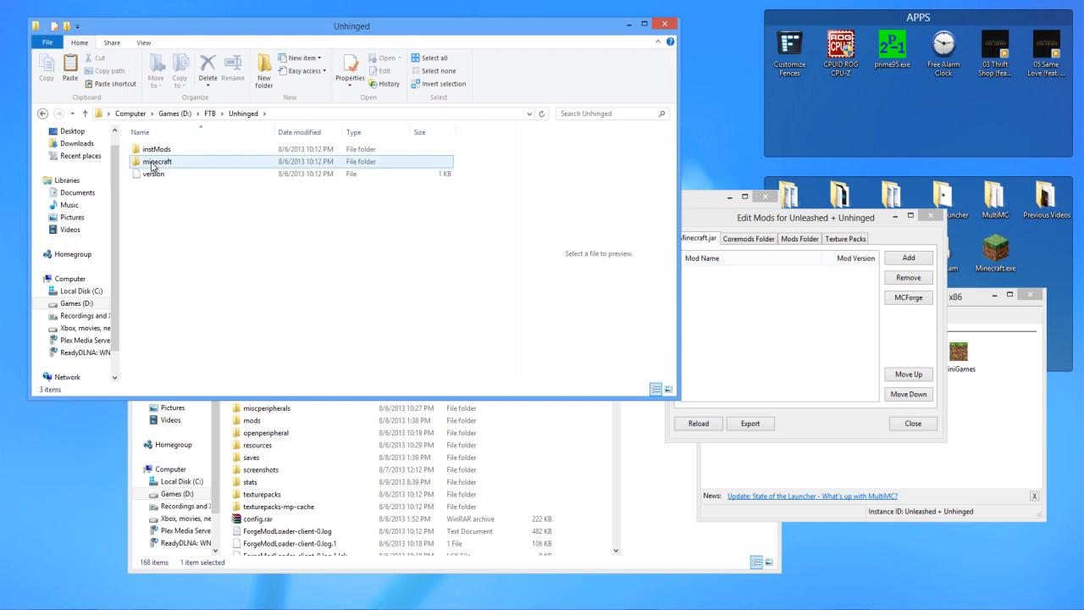
double_click(156, 149)
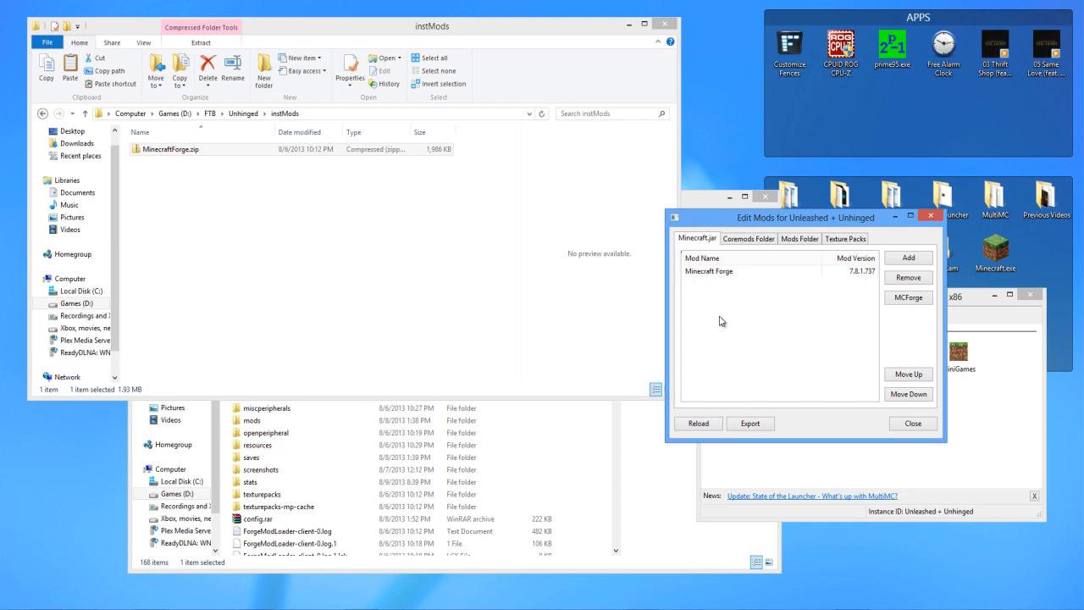
left_click(43, 111)
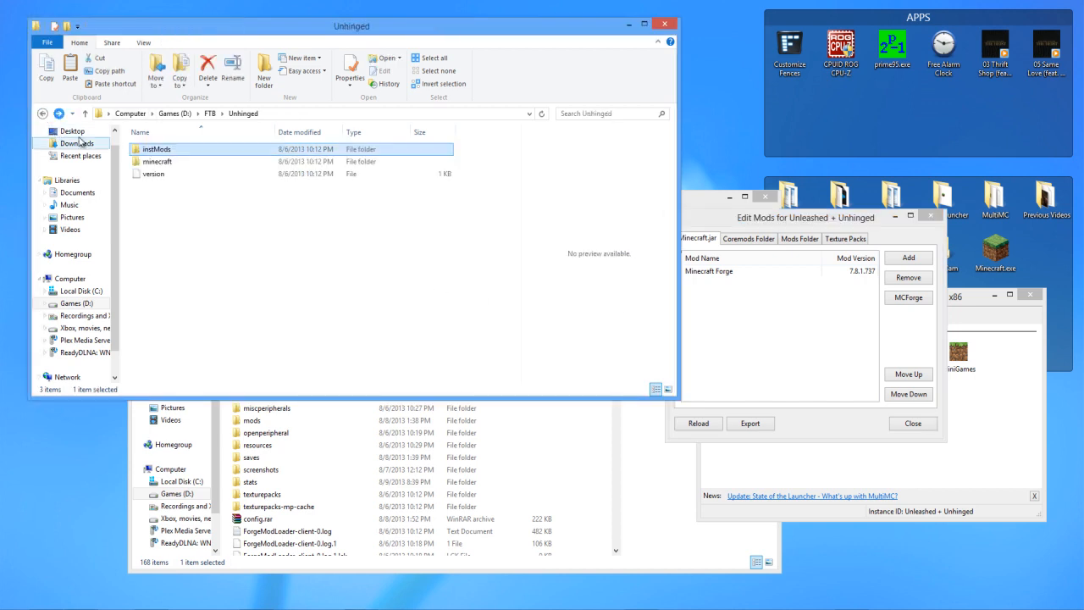
double_click(156, 161)
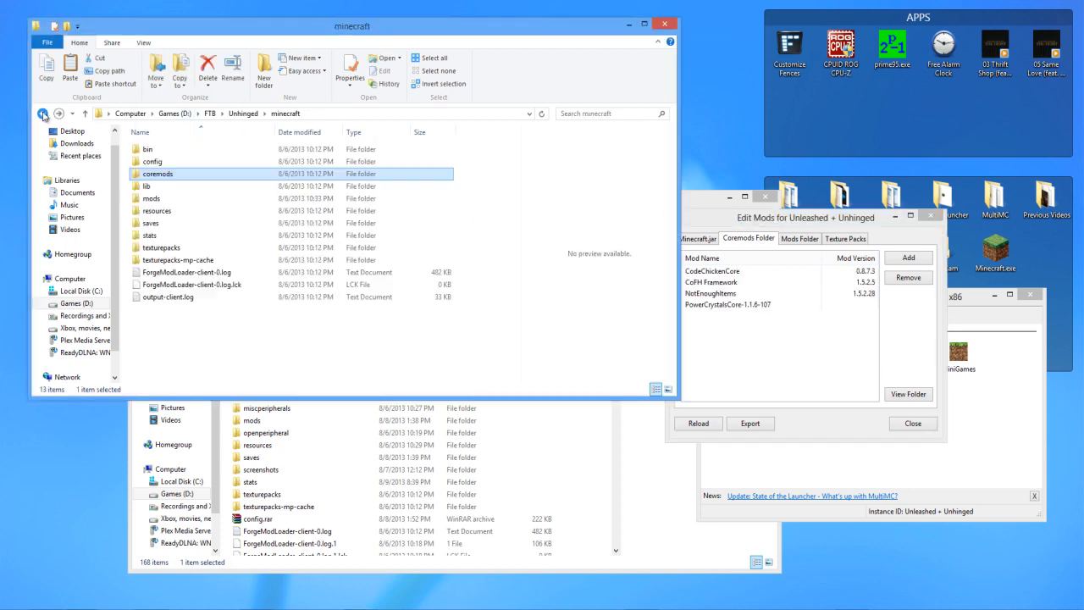
Step: Add all the pack's mod files to the Mods Folder list, close the editor and submit the login
left_click(799, 237)
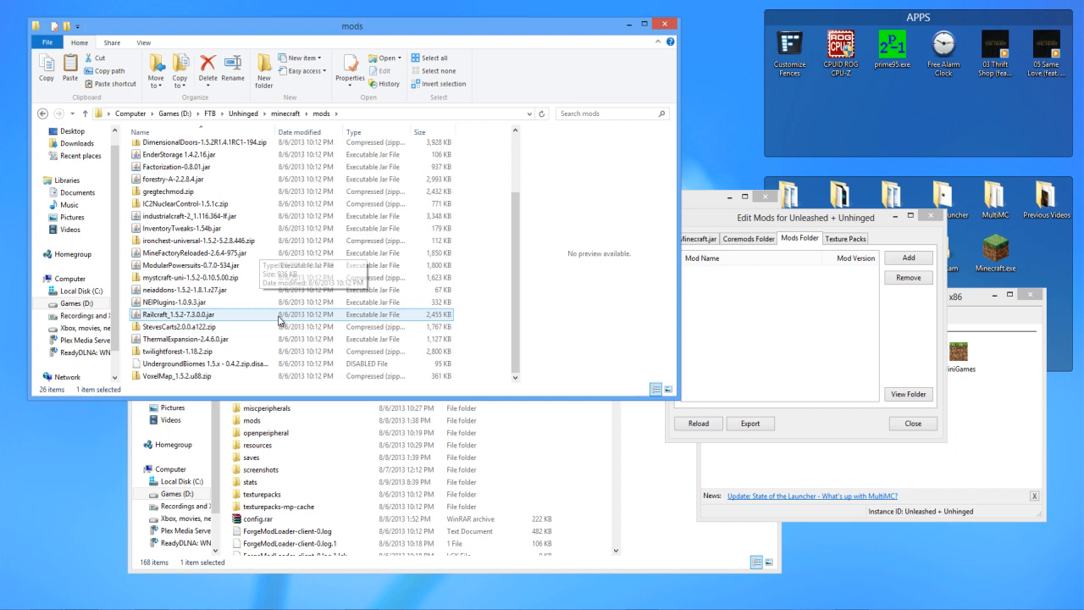
key("ctrl+a")
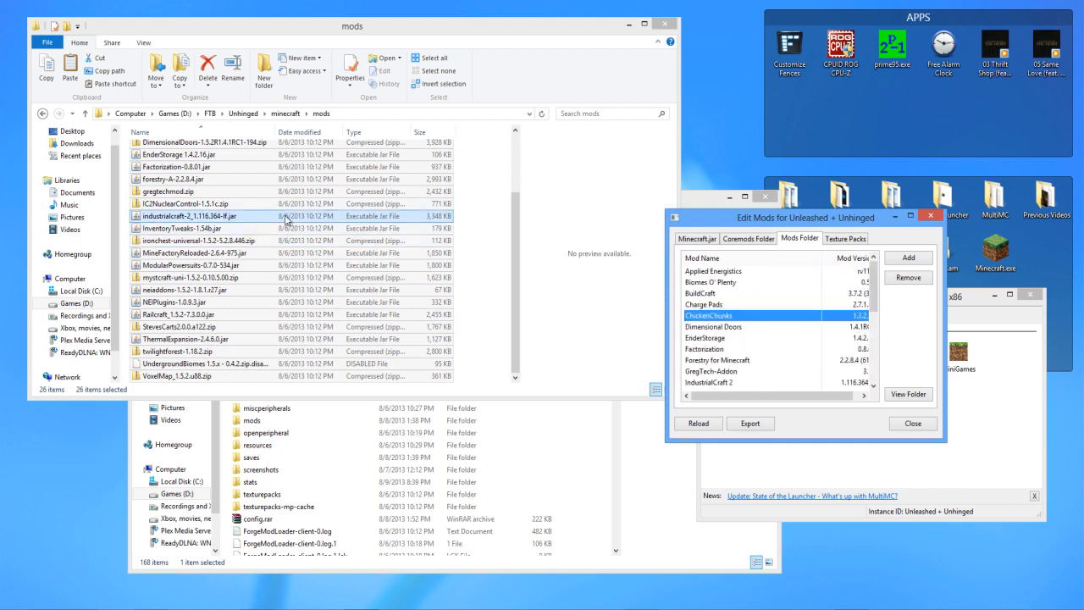
left_click(44, 114)
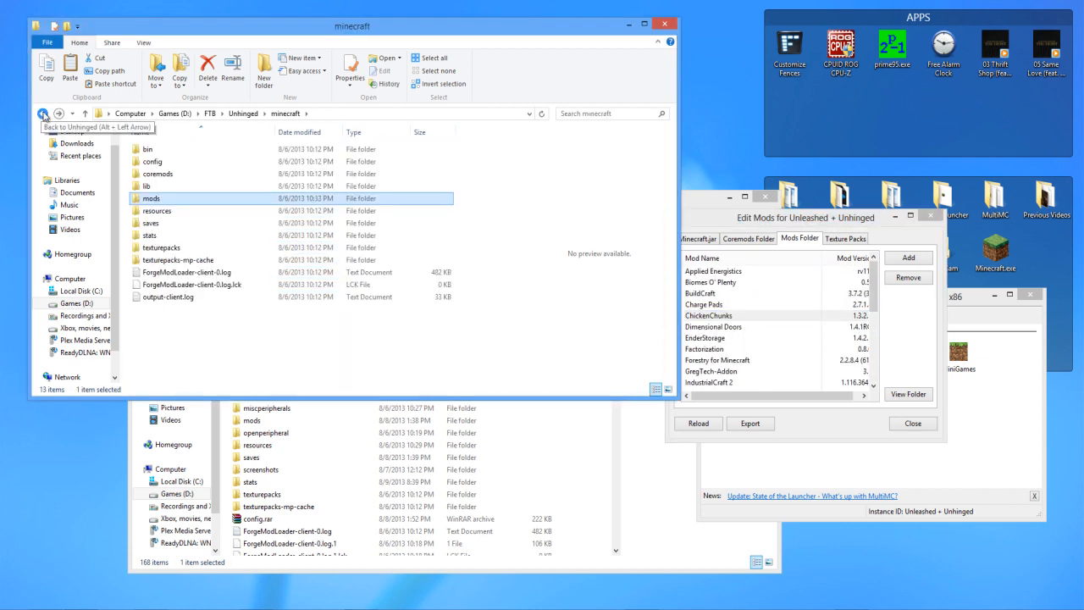
mouse_move(753, 391)
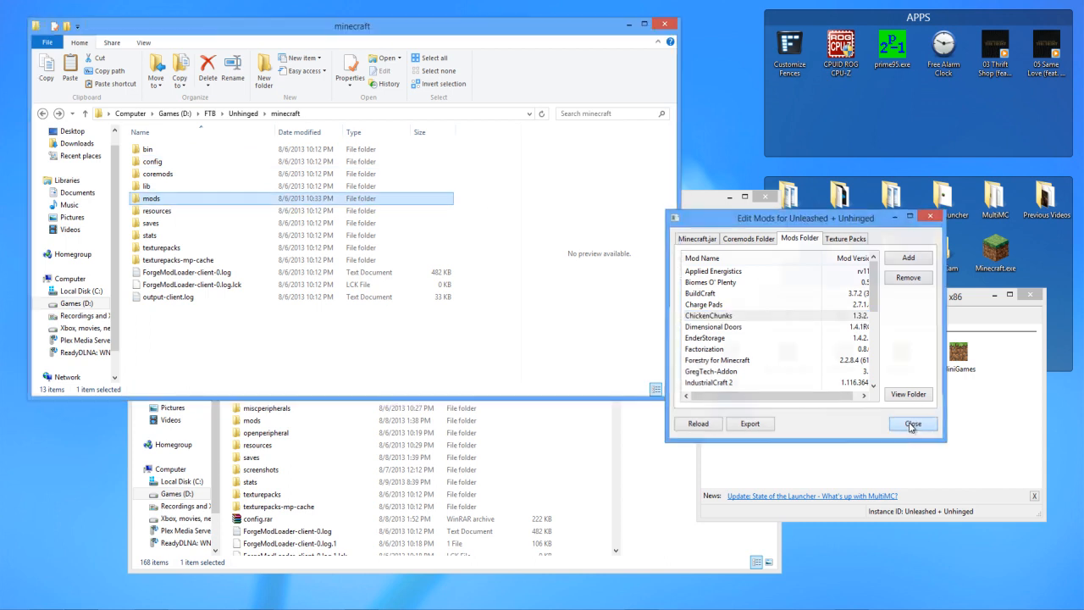
left_click(912, 424)
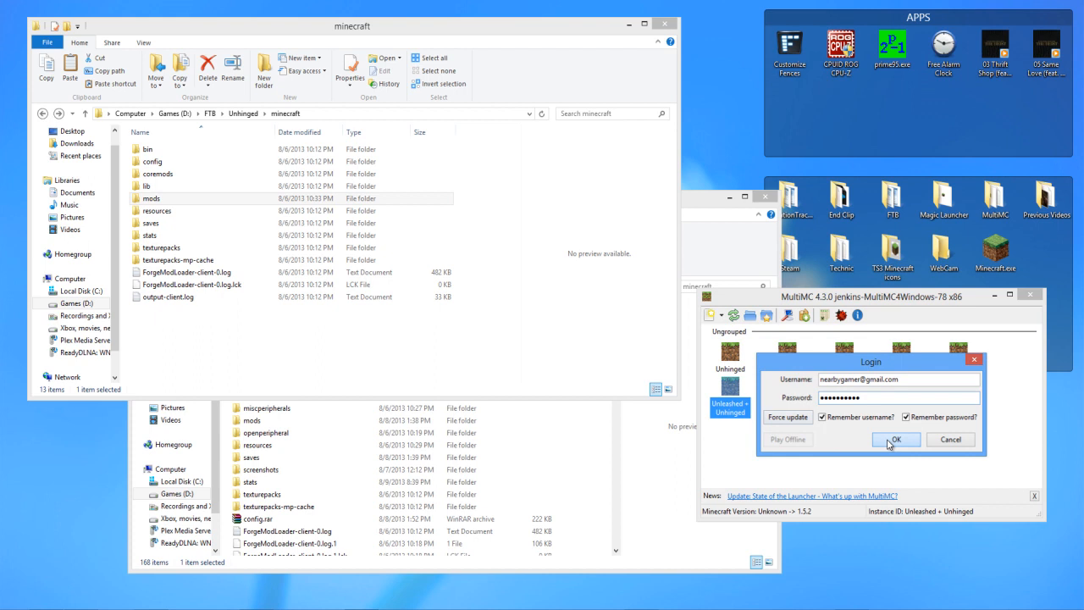
left_click(896, 441)
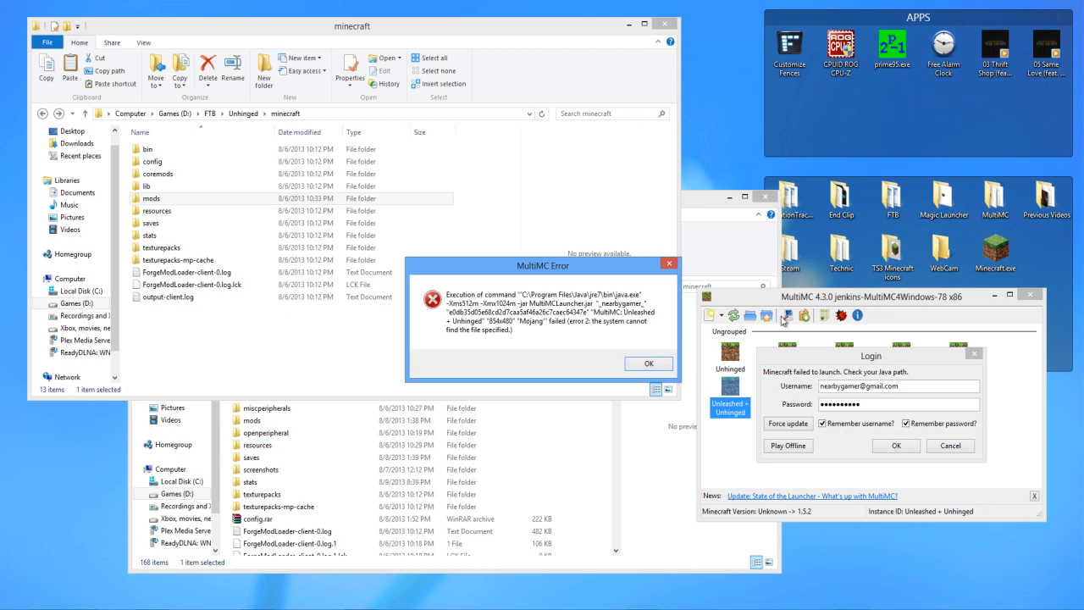
Step: Dismiss the launch error and go to the instance's Java settings
left_click(649, 362)
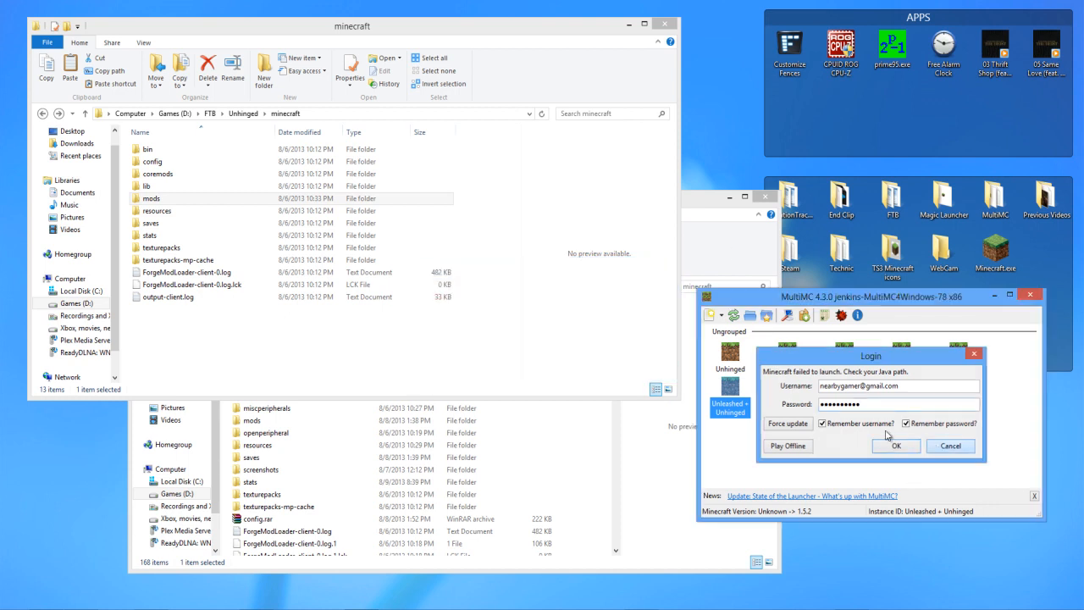
right_click(729, 356)
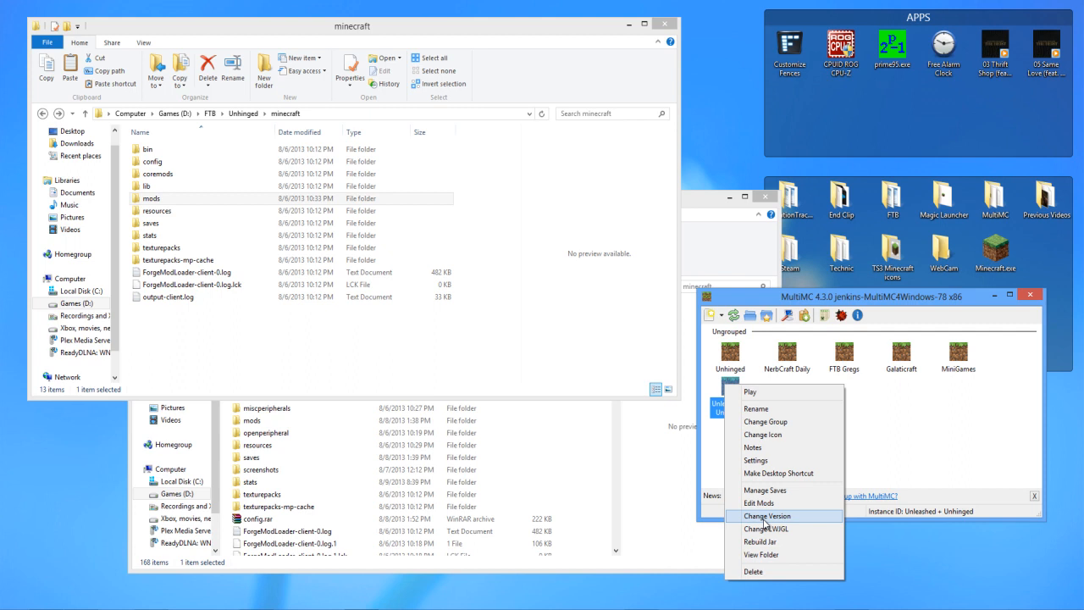
left_click(755, 460)
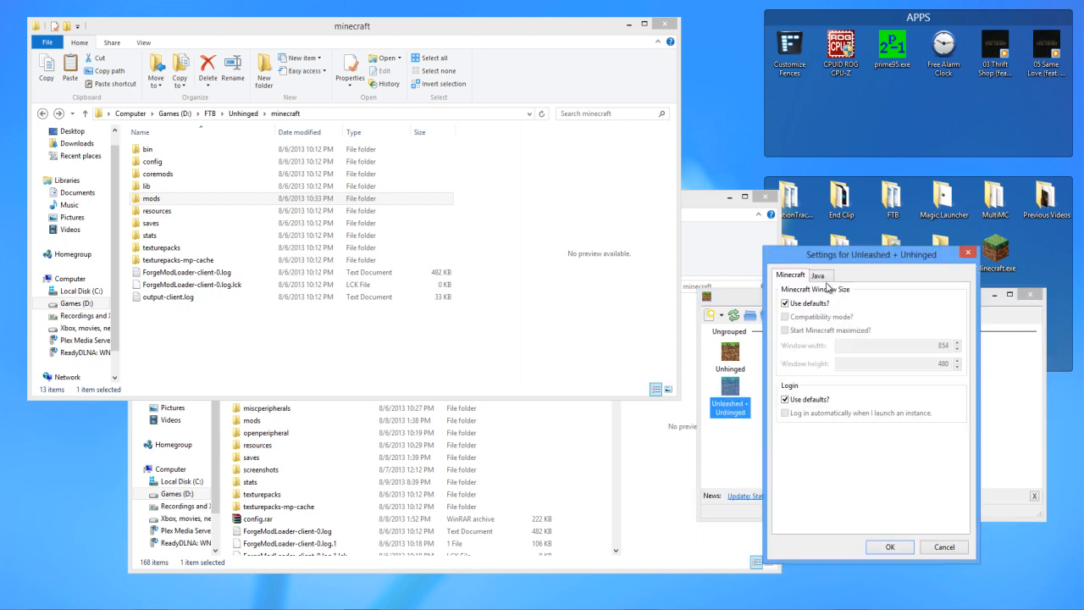
left_click(817, 274)
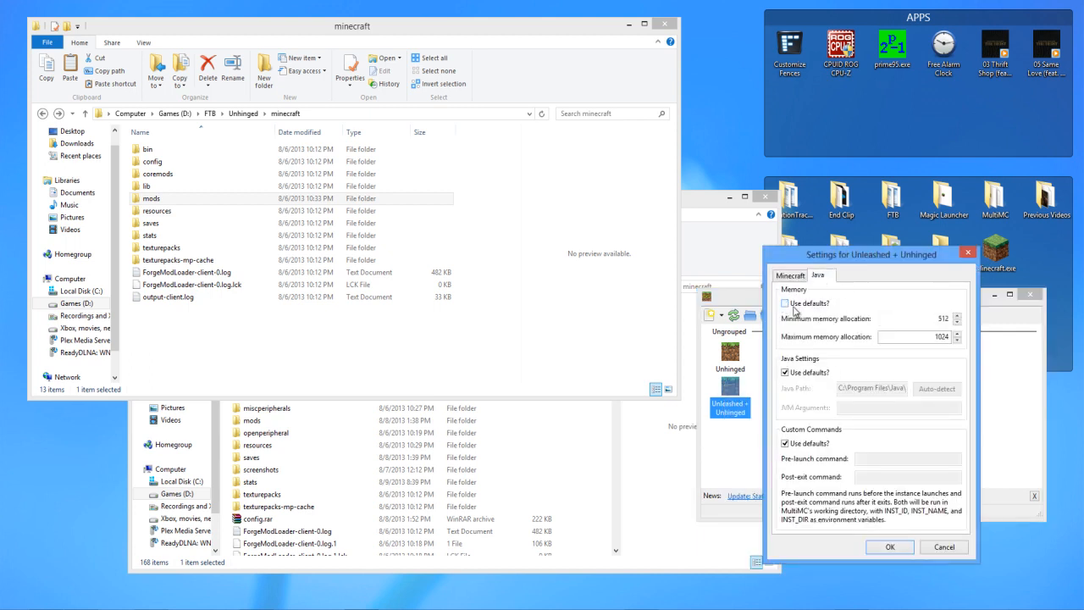
Step: Set custom memory of 1024 min / 2048 max and a non-default Java path, then save
left_click(786, 303)
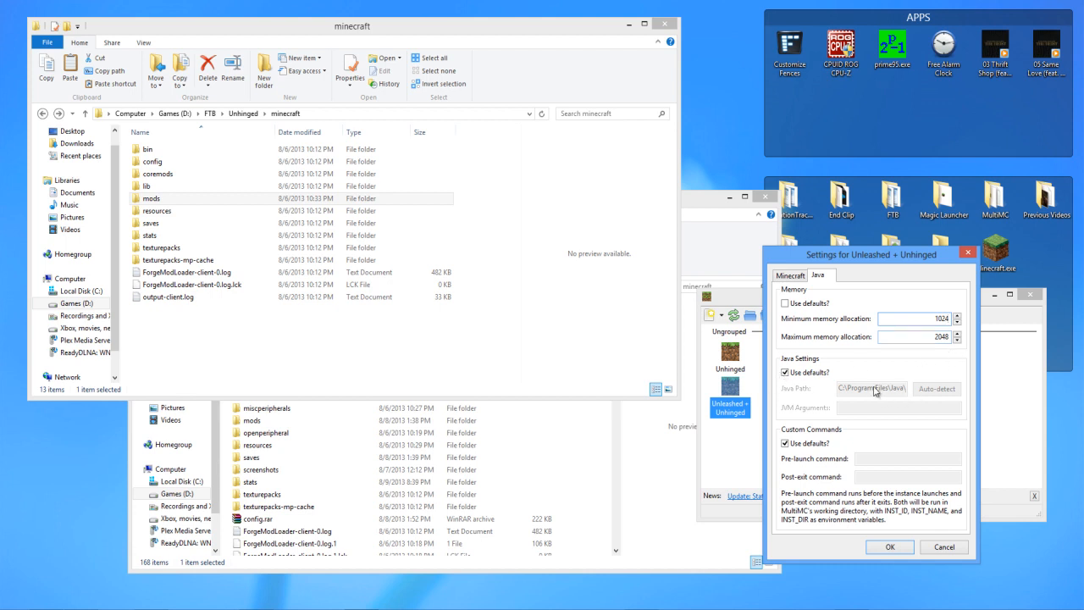
left_click(784, 373)
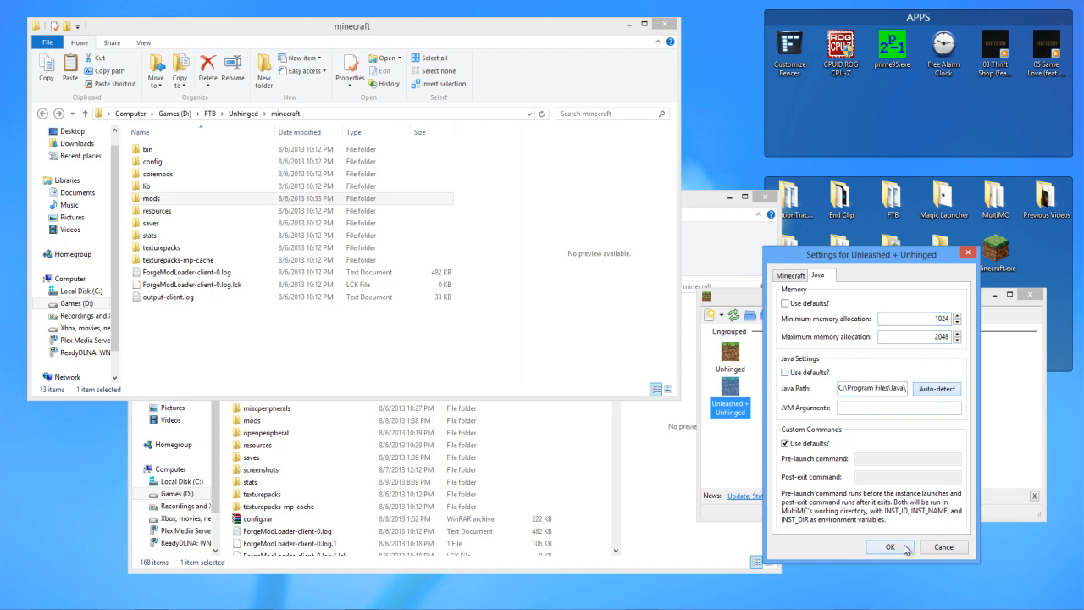
left_click(889, 546)
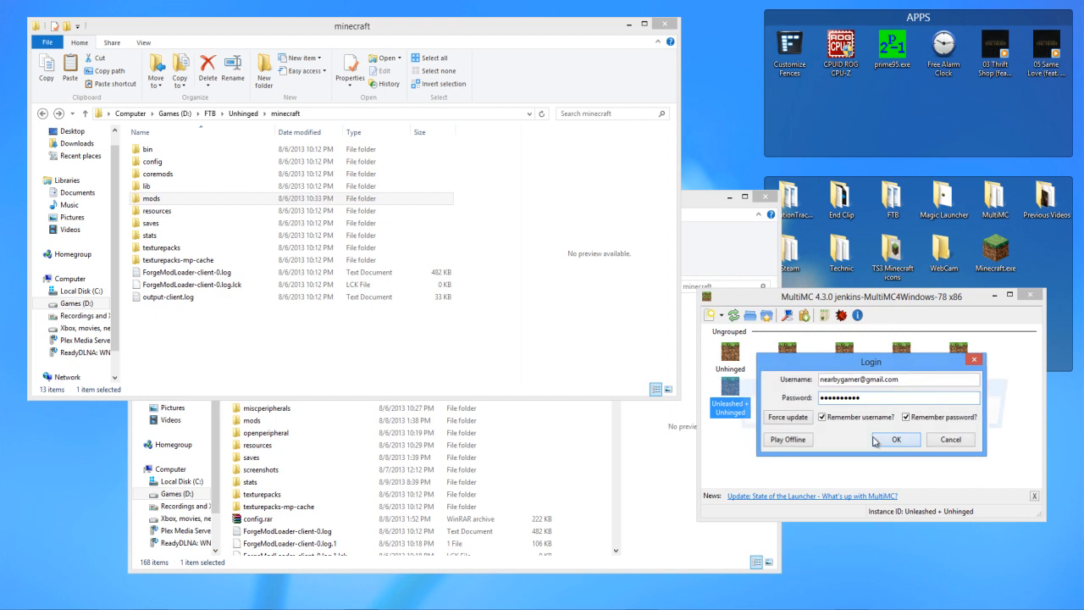
Step: Launch through the login, watch the console reach the Minecraft 1.5.2 title screen, then quit the game
left_click(894, 439)
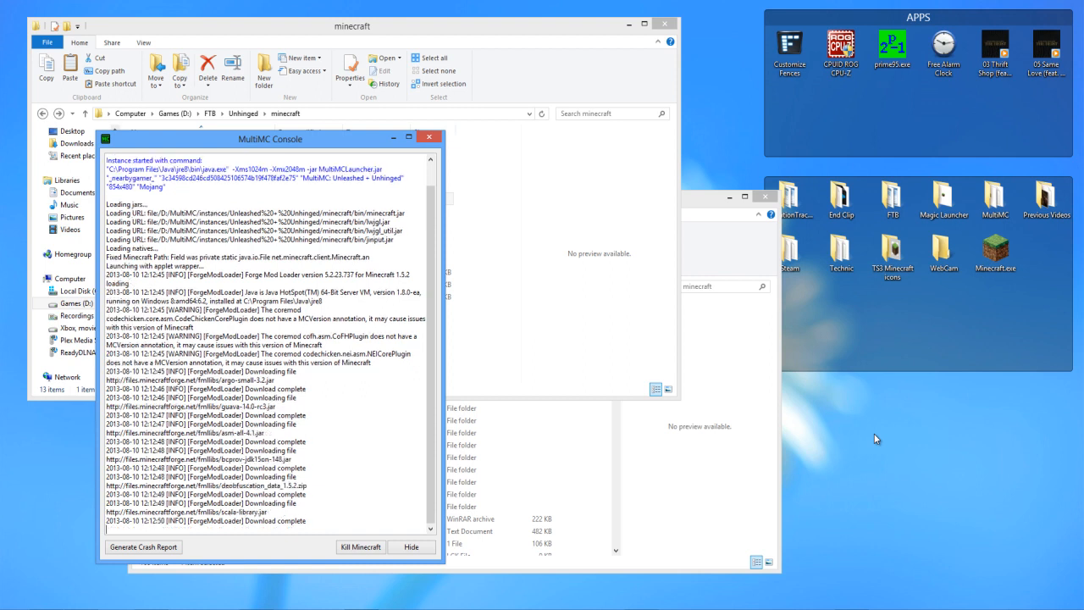
scroll("down", 3)
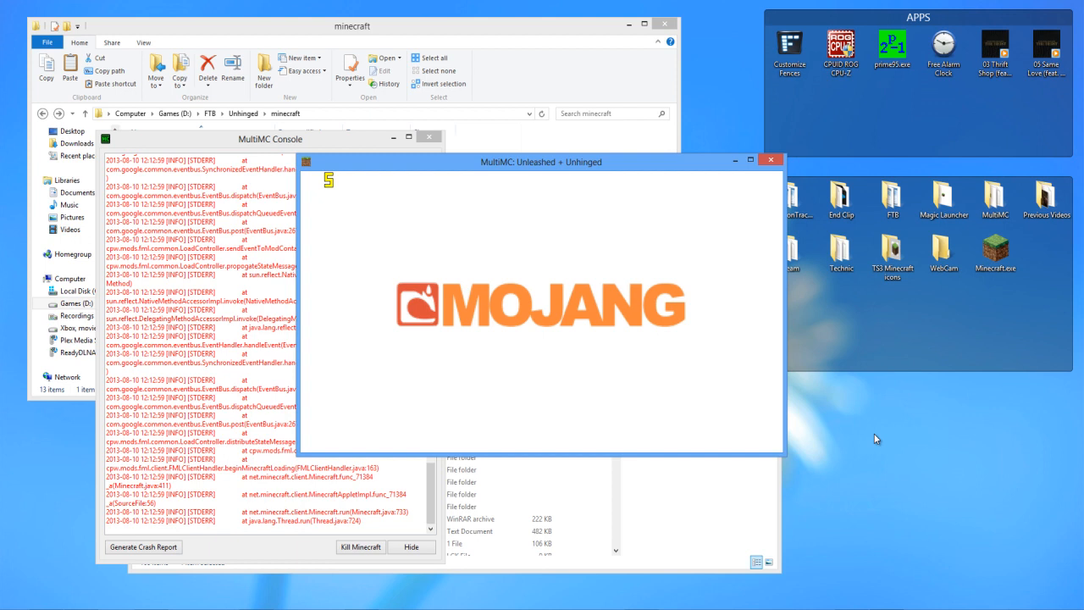
mouse_move(338, 535)
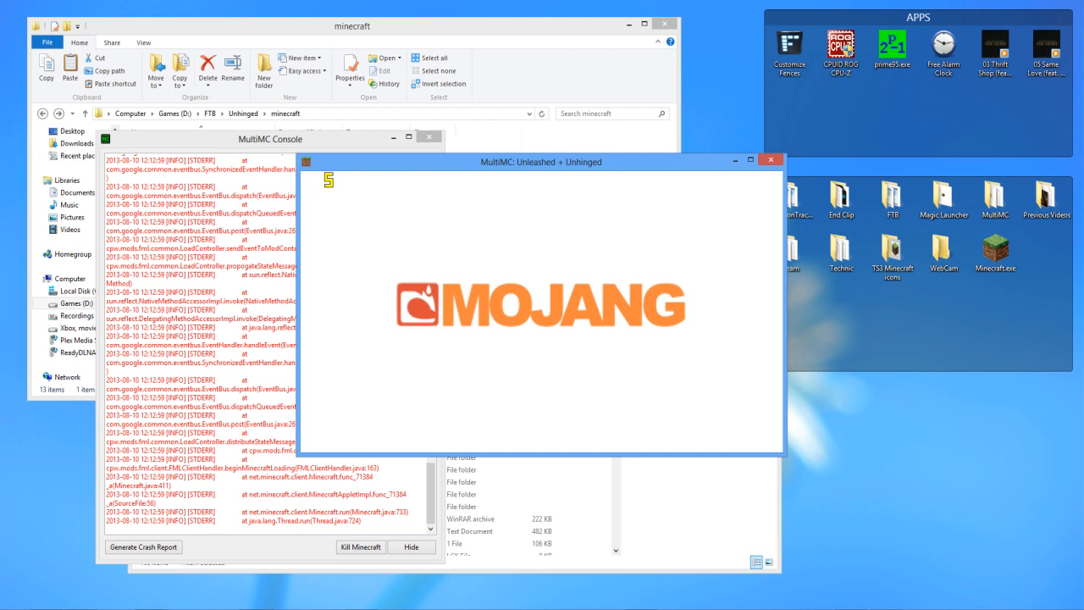
mouse_move(487, 213)
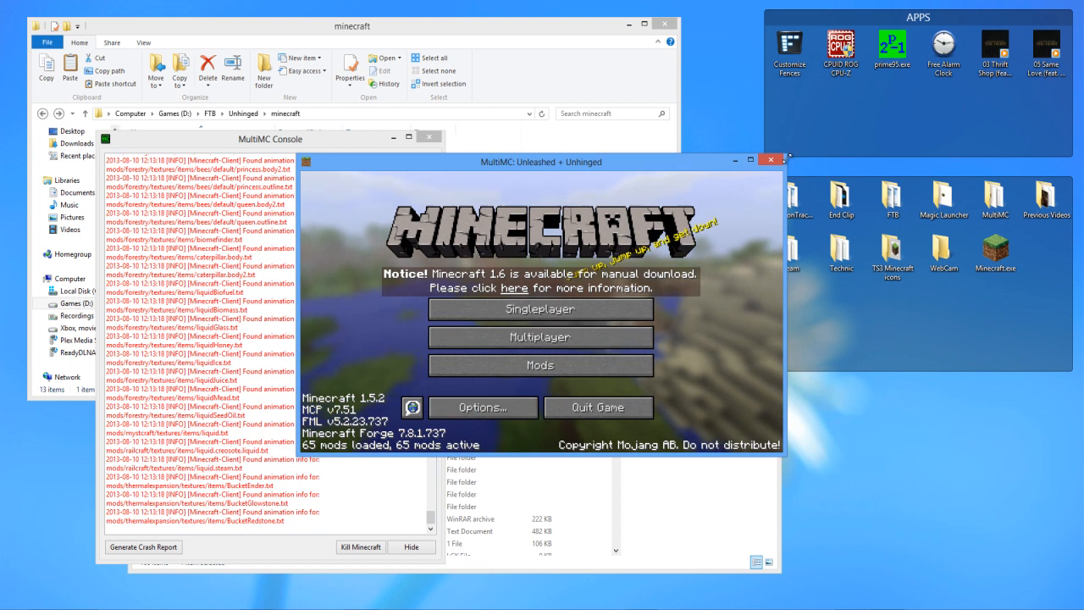
left_click(598, 406)
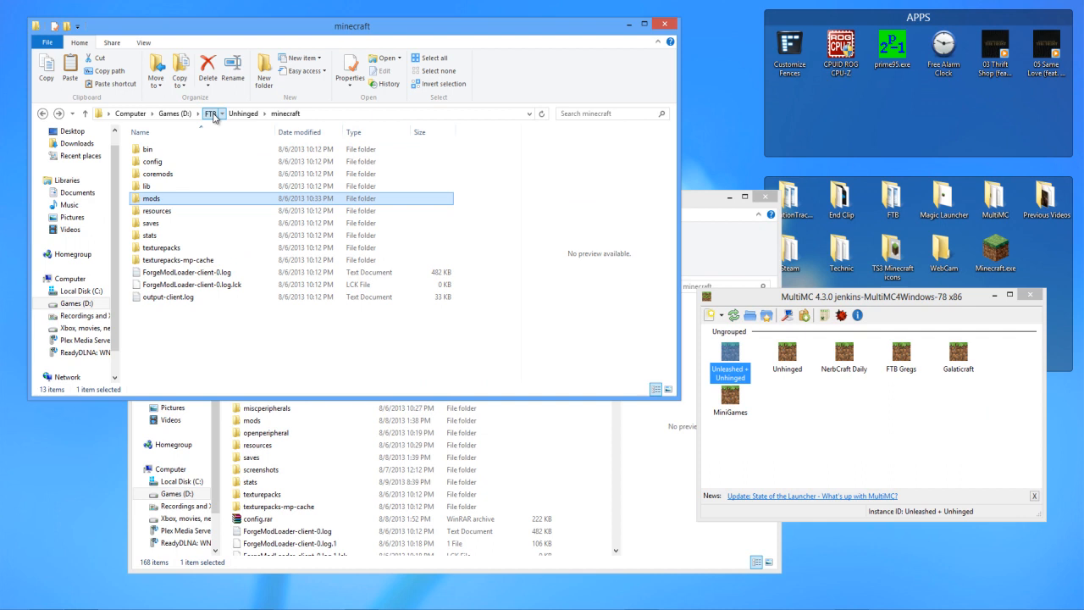
Step: Navigate into the FTB Unleashed coremods folder
left_click(244, 114)
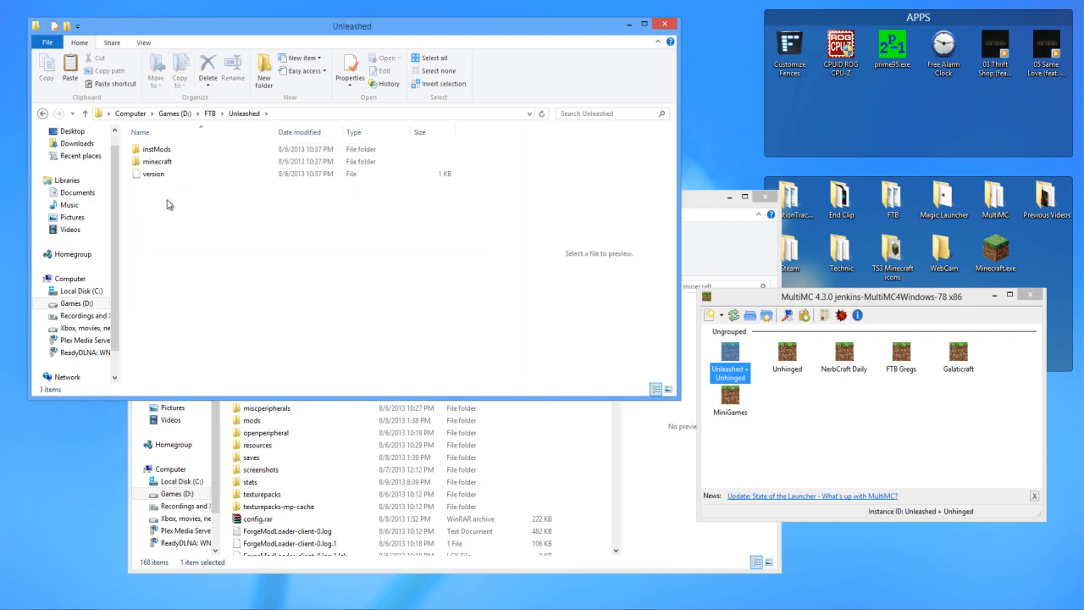
left_click(156, 149)
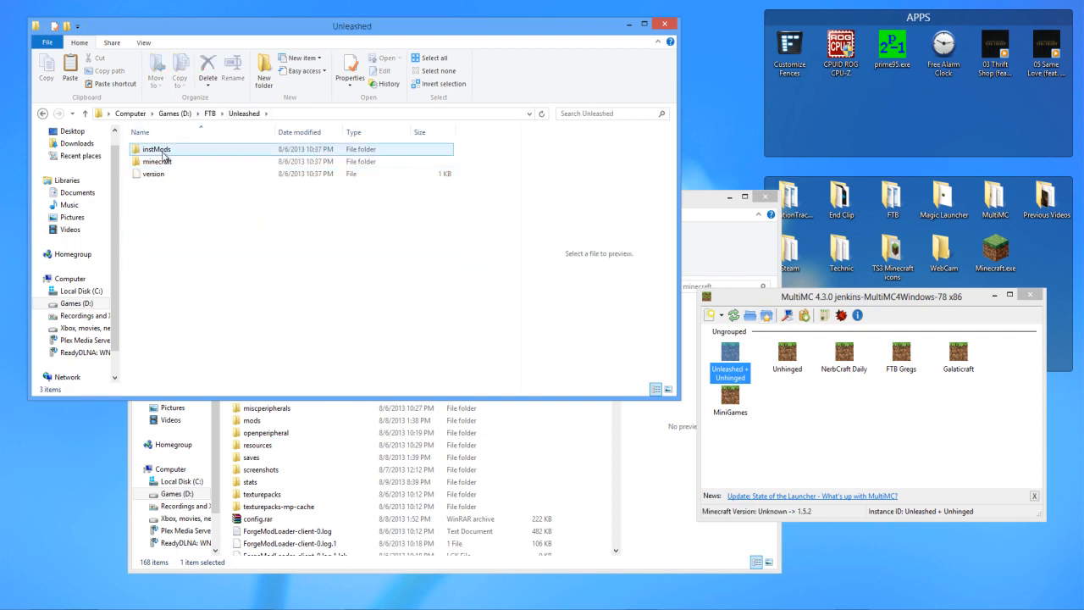
left_click(156, 149)
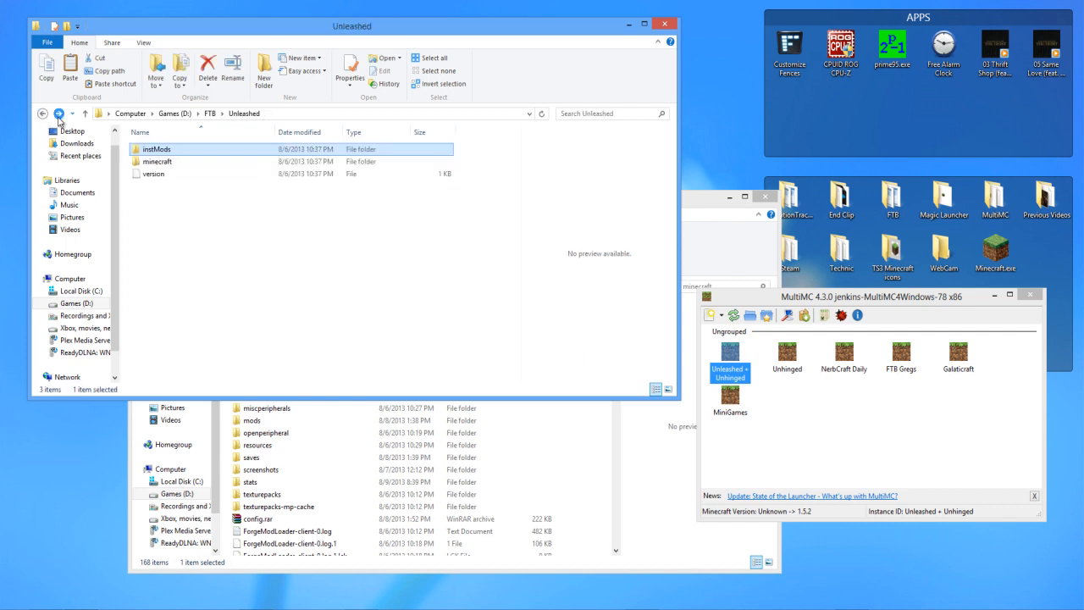
double_click(156, 161)
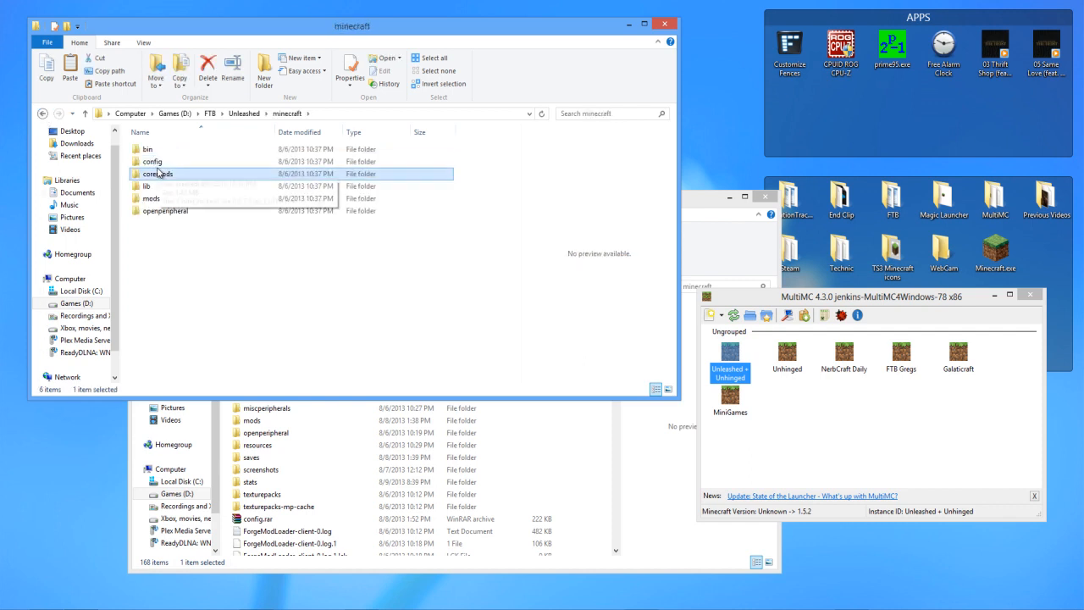
double_click(159, 172)
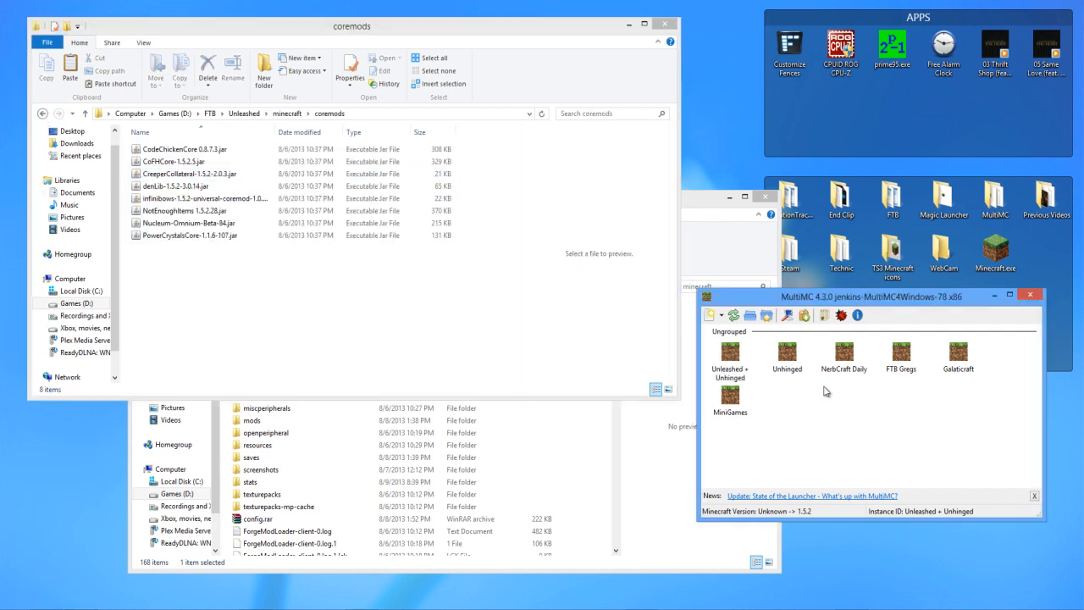
Step: With Edit Mods open, select the missing coremods (denLib and others) for the instance
right_click(728, 355)
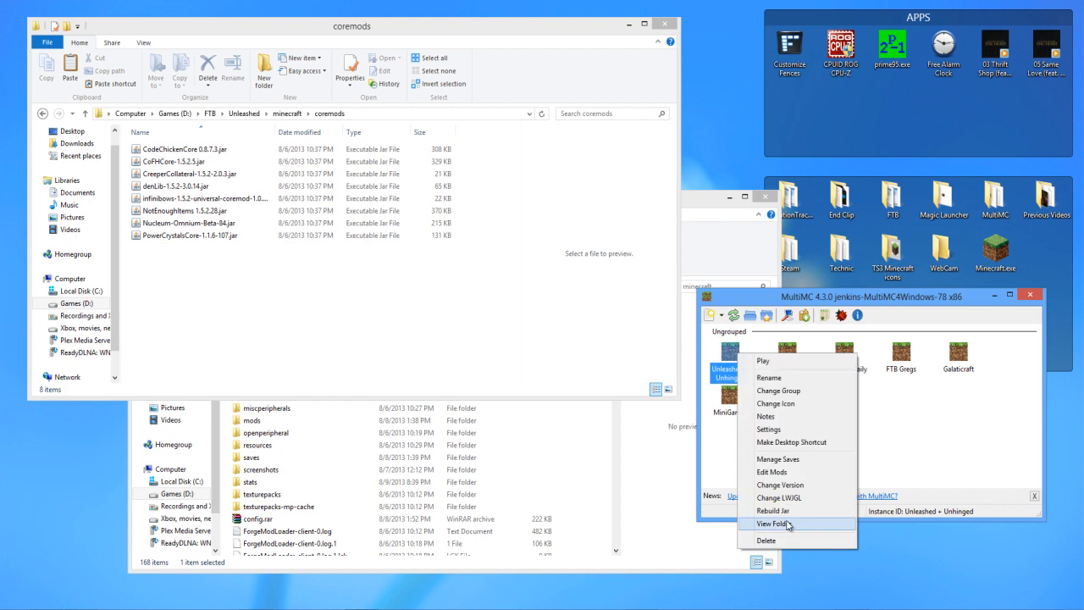
left_click(773, 471)
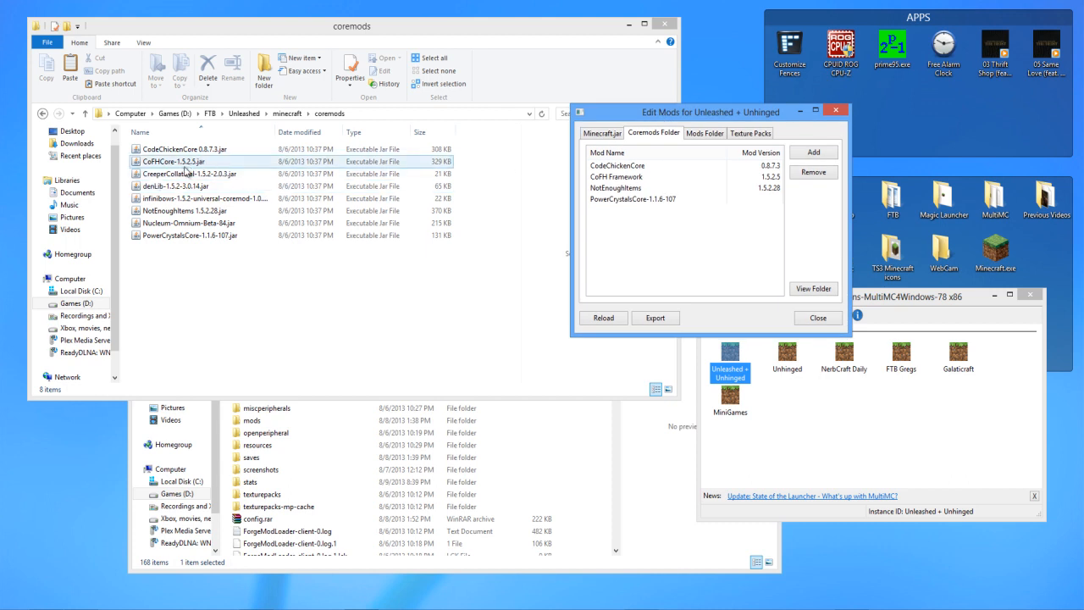
left_click(176, 185)
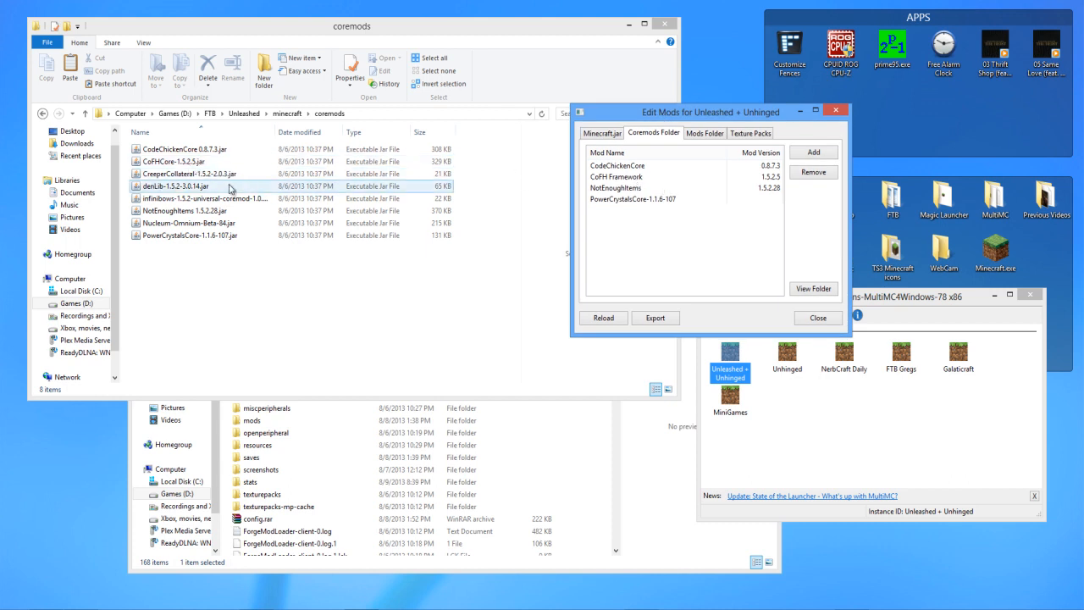
left_click(183, 210)
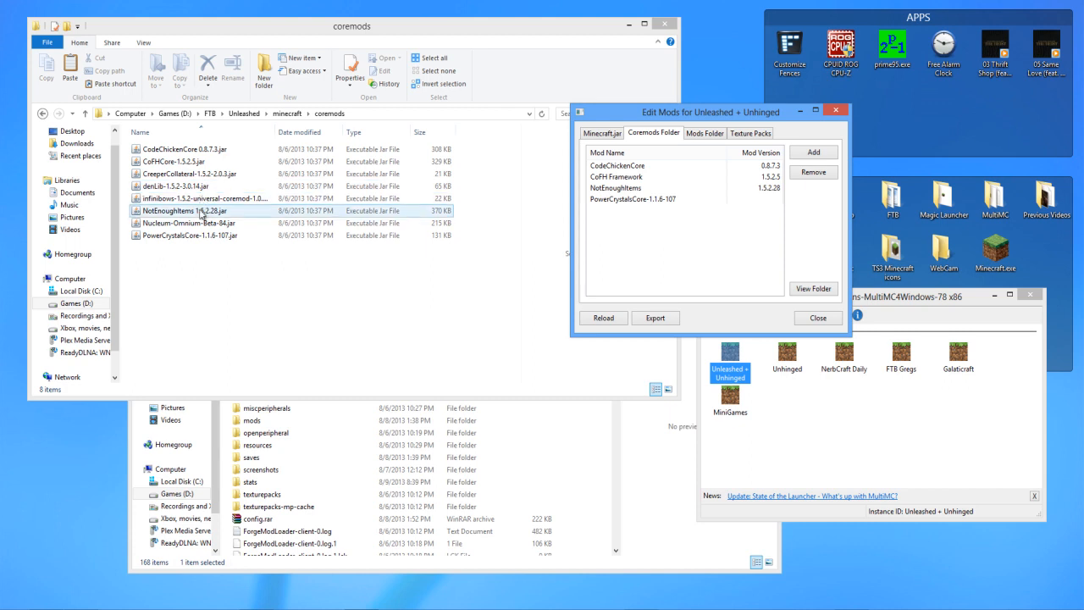
left_click(190, 223)
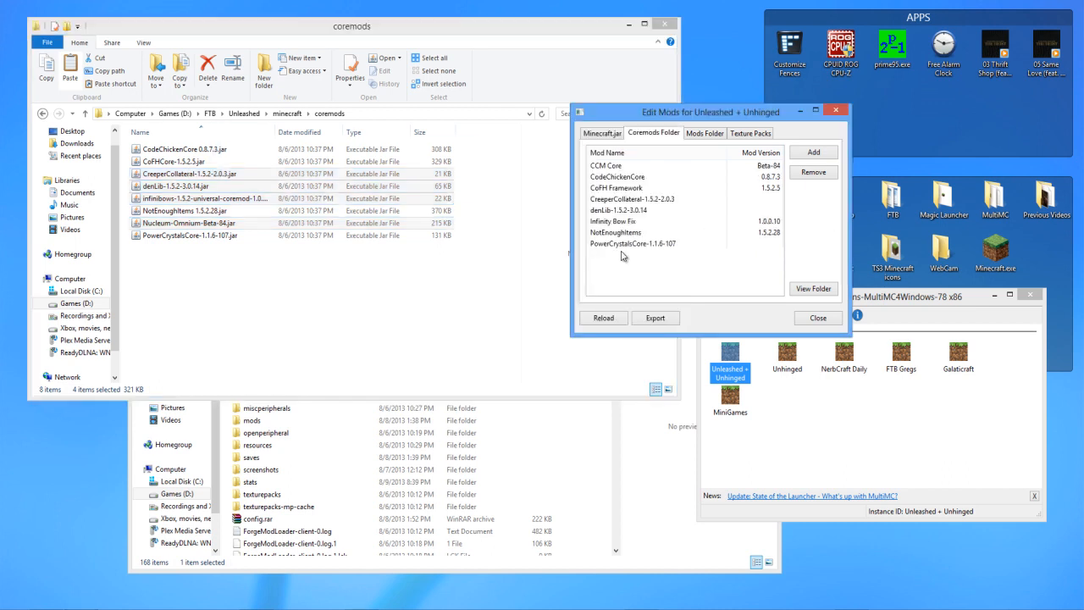
left_click(618, 210)
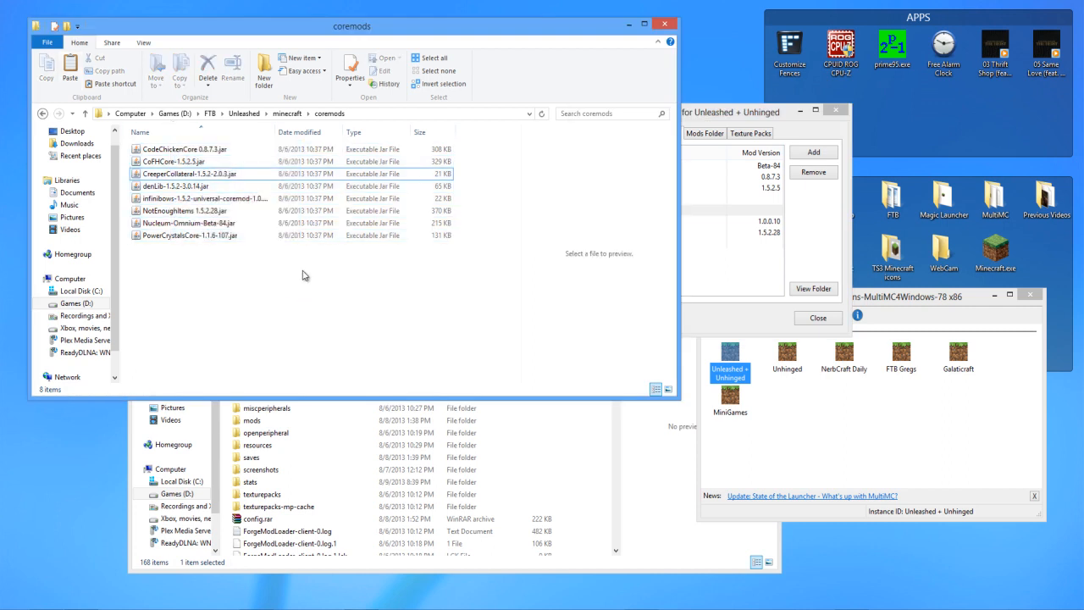
Step: Copy the FTB Unleashed mods into the instance's mods folder, now 78 items, shown full-screen
left_click(653, 132)
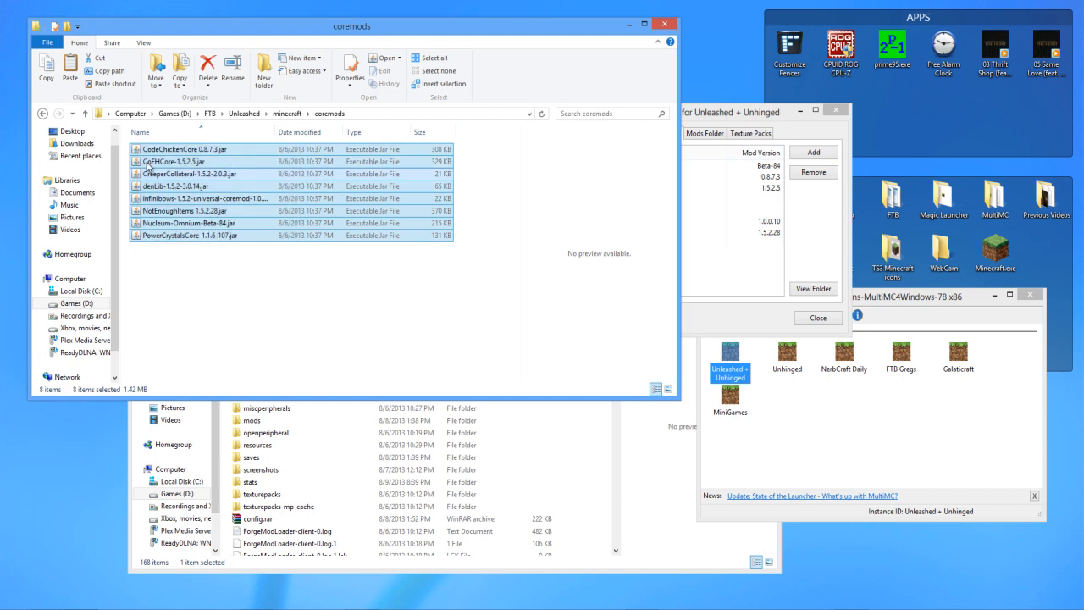
left_click(654, 132)
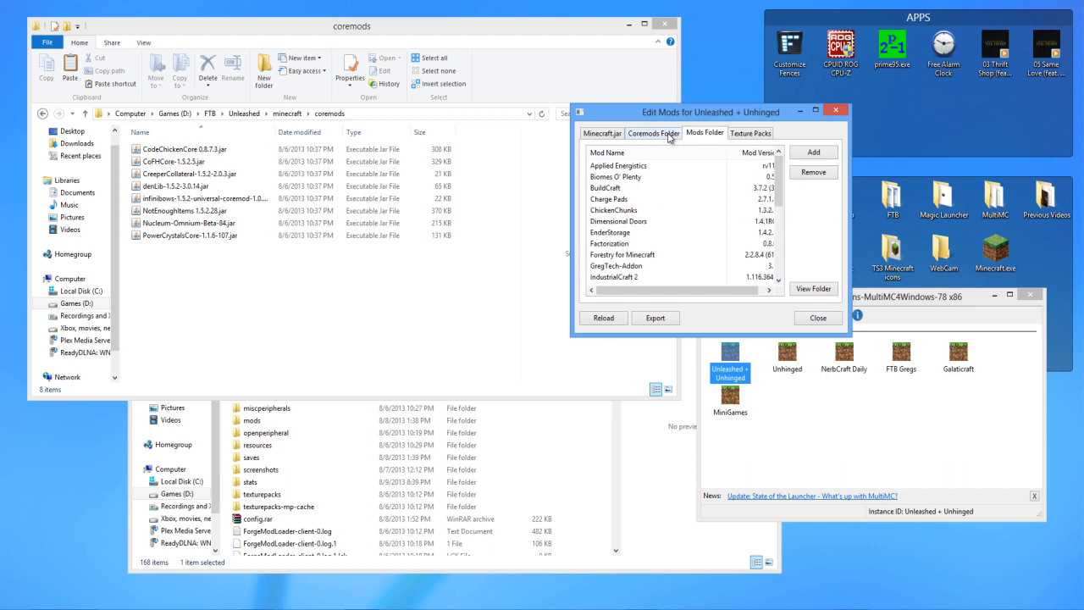
left_click(288, 114)
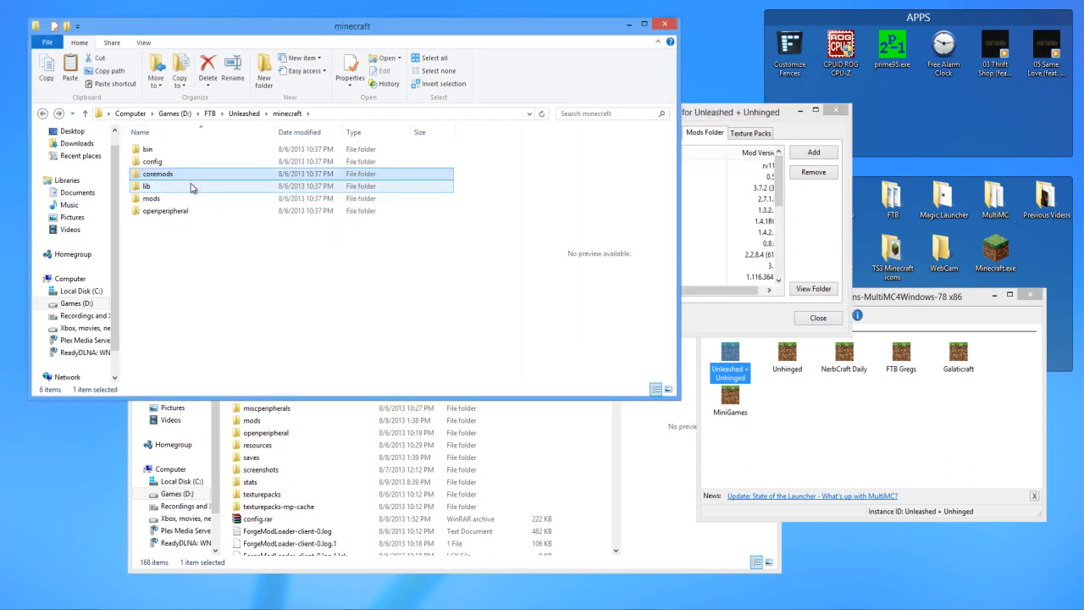
double_click(152, 198)
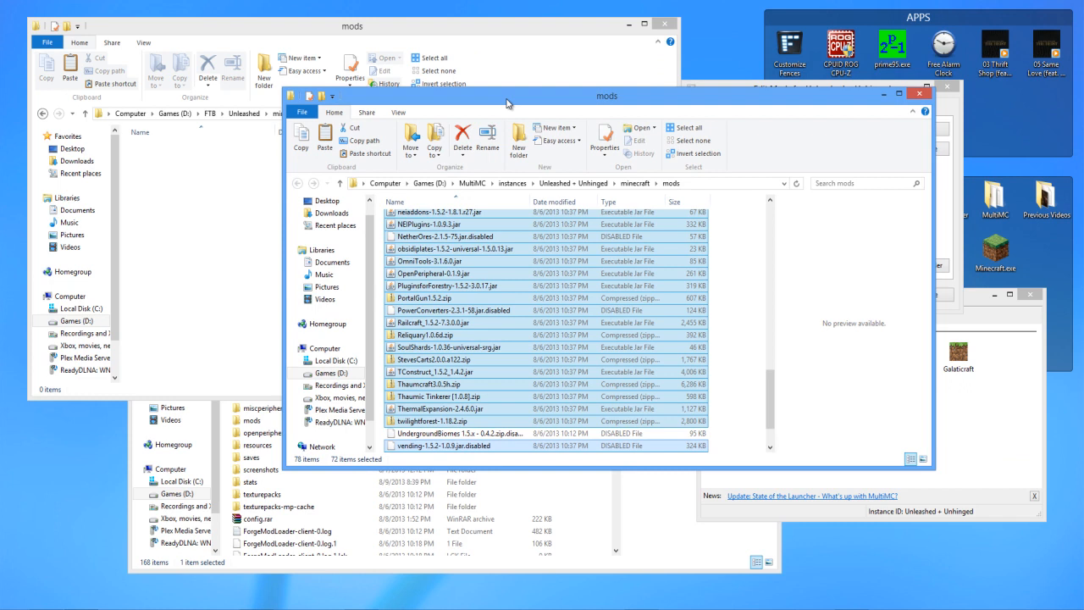
left_click(898, 95)
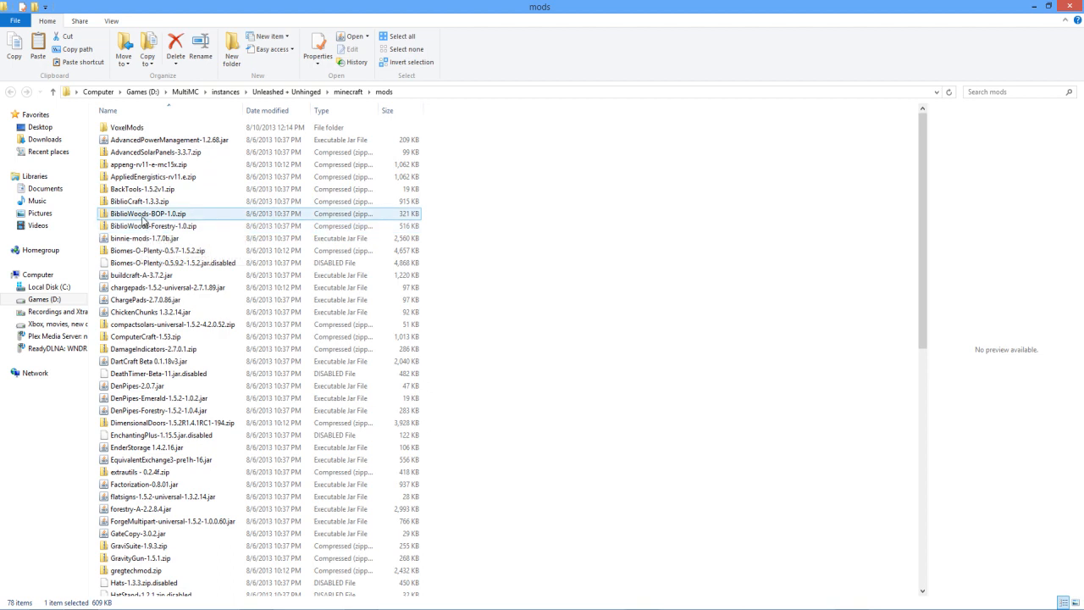
Step: Delete the disabled Biomes-O-Plenty-0.5.6.2 jar and check the remaining Biomes O' Plenty and compact solars archives
left_click(169, 263)
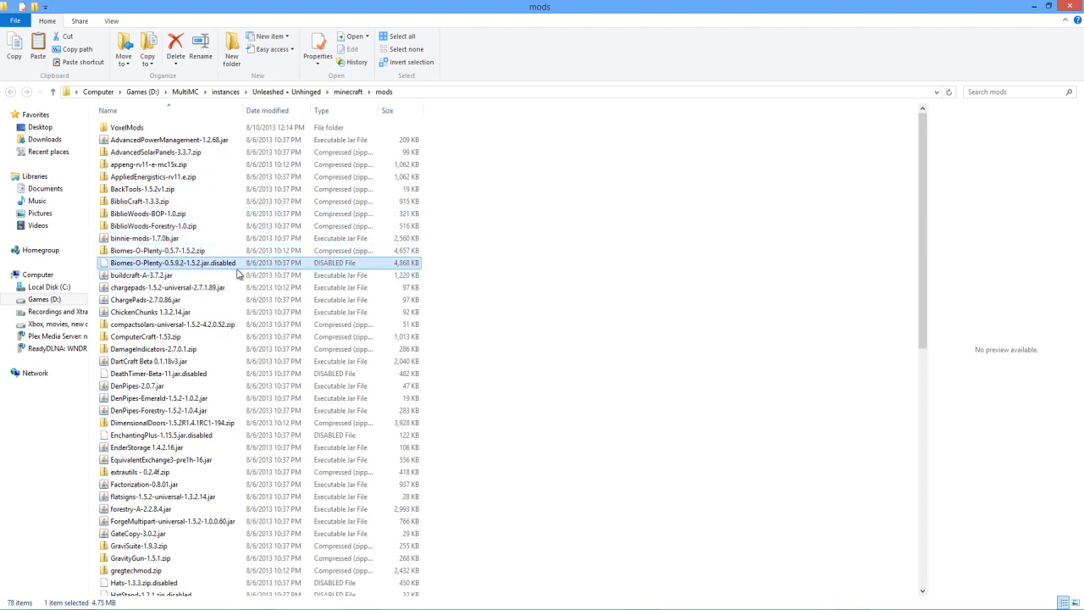
left_click(176, 56)
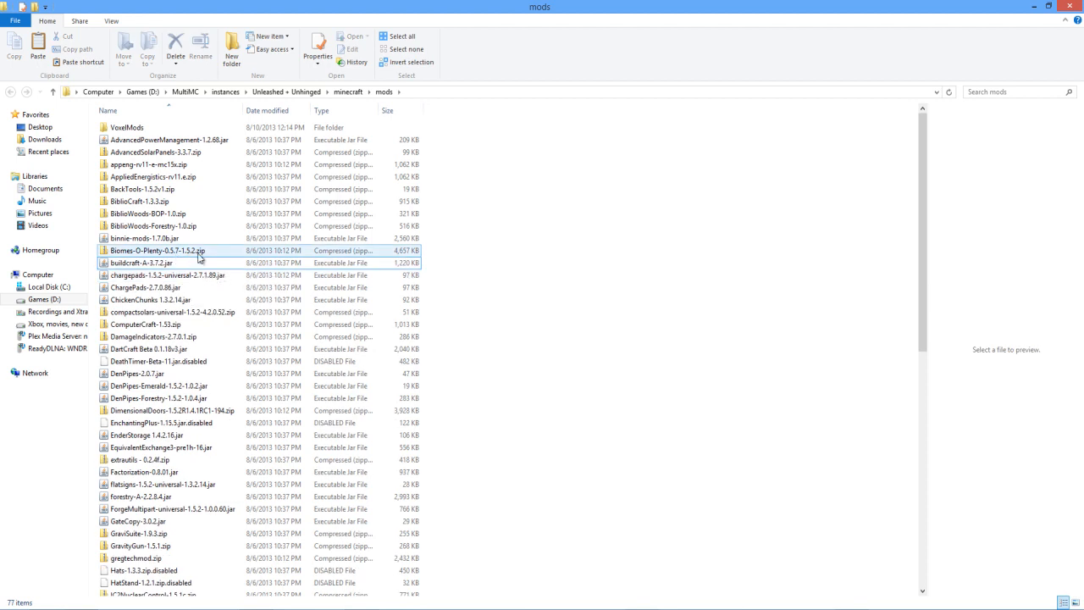
left_click(153, 262)
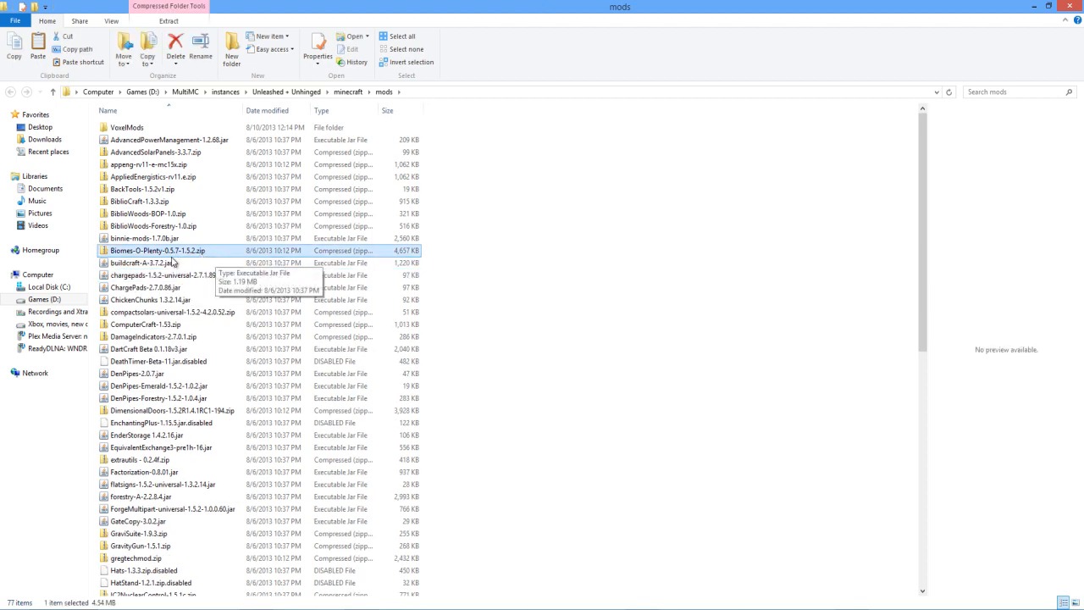
left_click(172, 312)
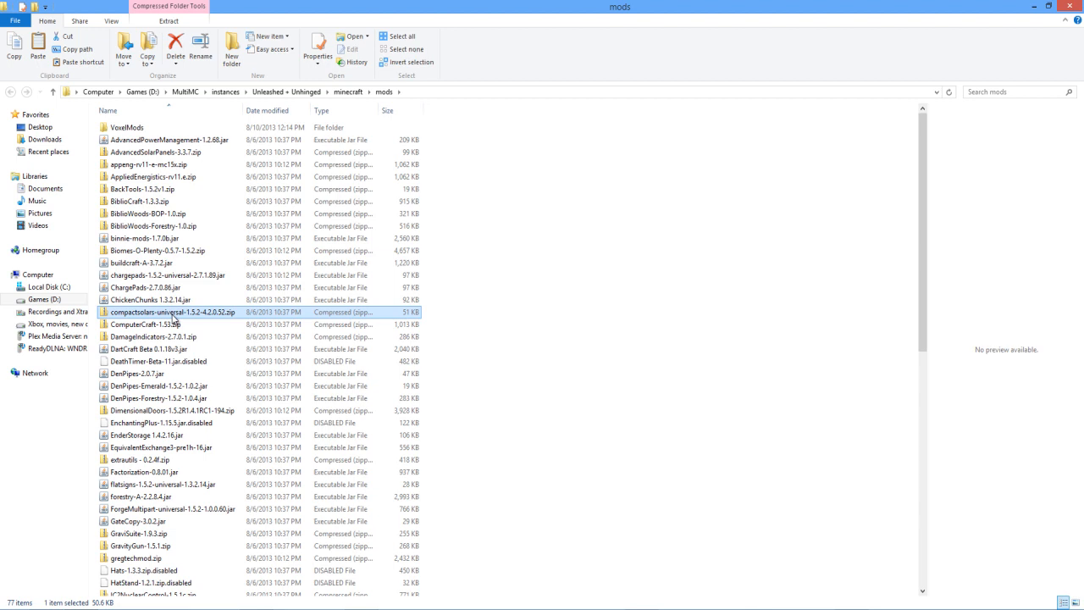
Step: Scroll through the remaining 77 mod files looking for duplicates
scroll("down", 3)
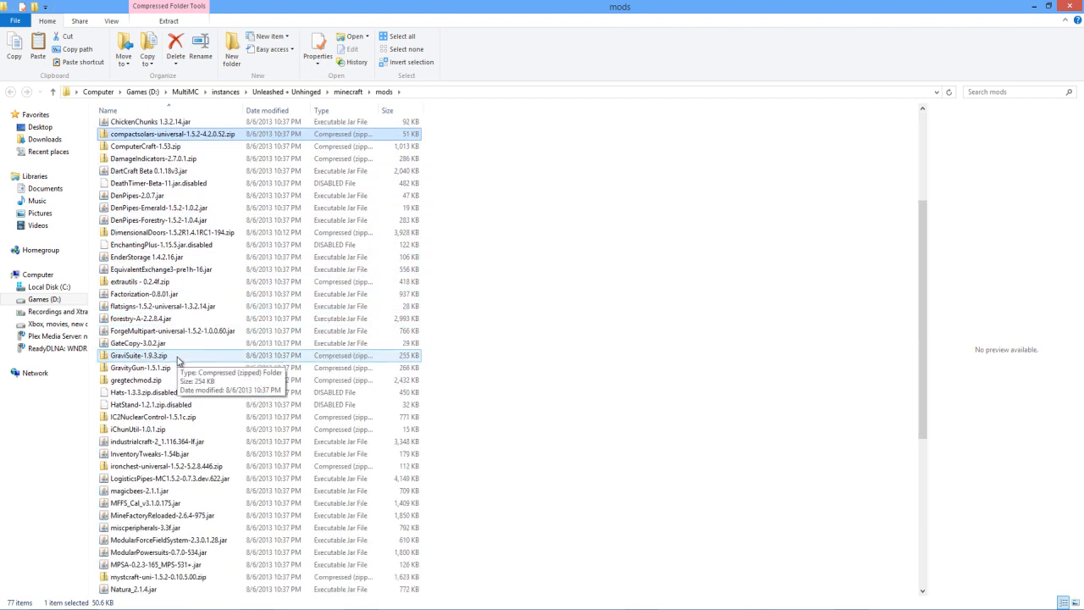
scroll("down", 3)
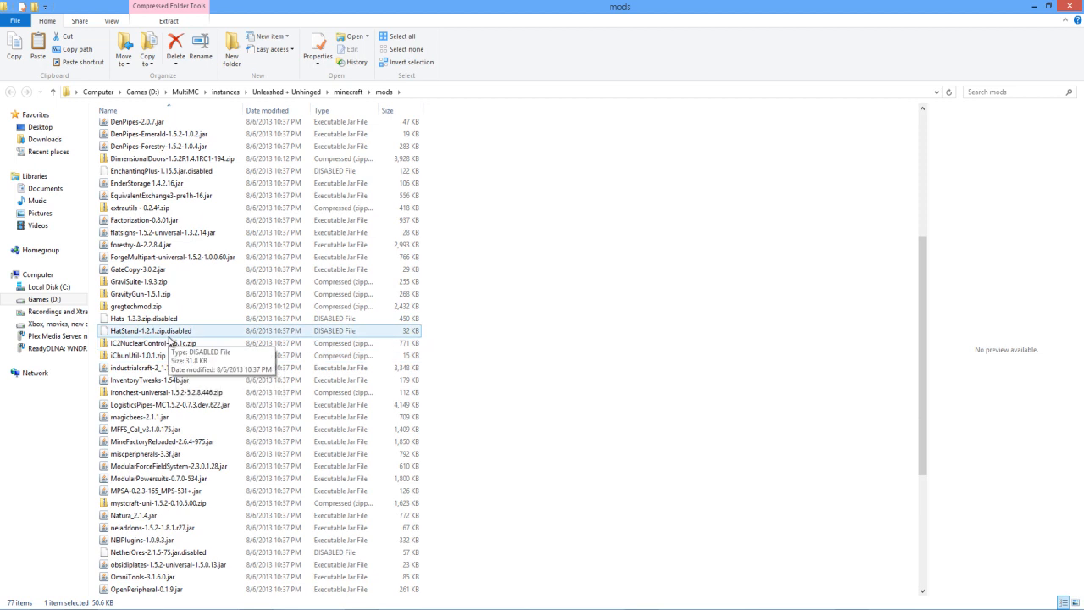
scroll("down", 3)
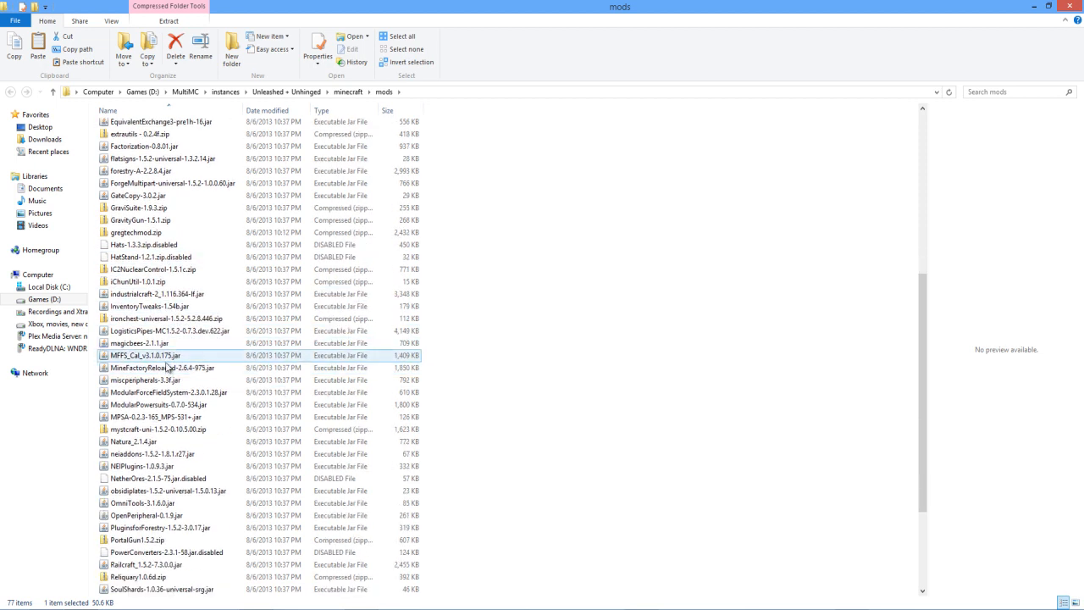
scroll("down", 3)
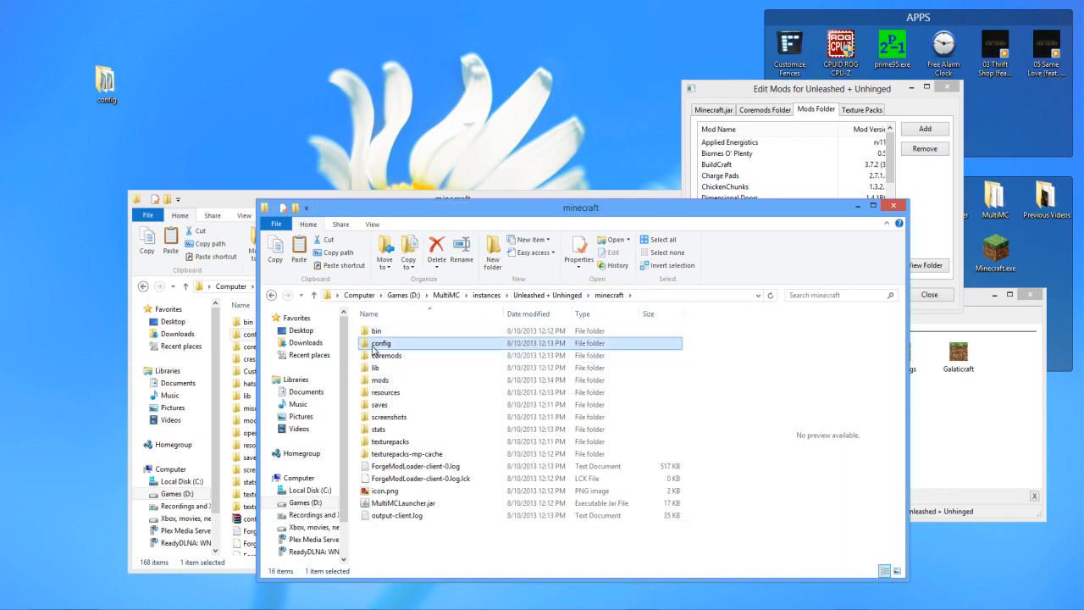
Step: Check the cfg files in the instance's config folder, then launch Unleashed + Unhinged
double_click(381, 342)
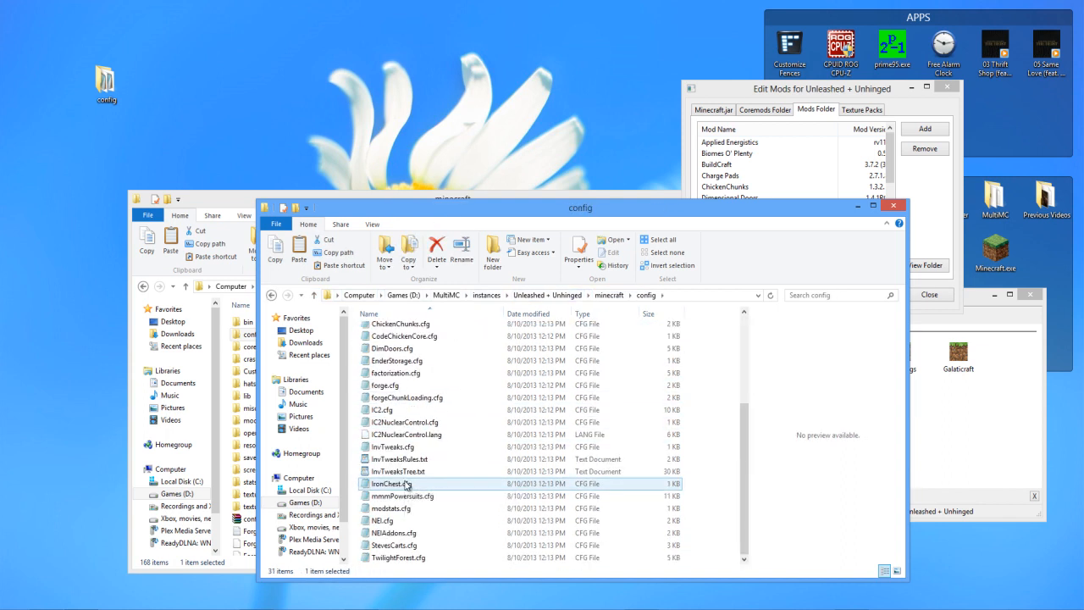
left_click(608, 295)
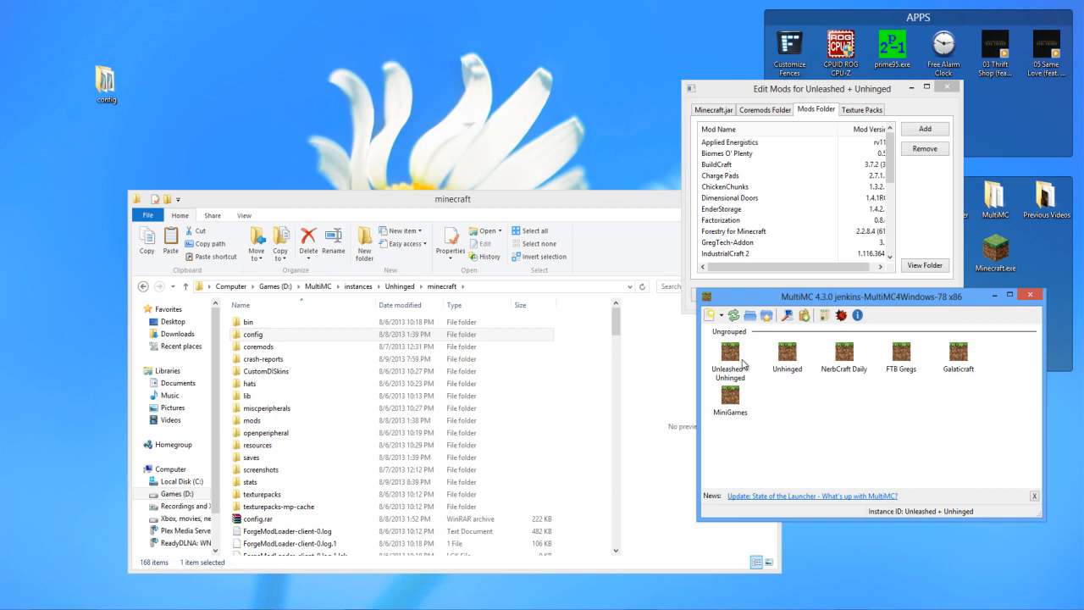
double_click(728, 354)
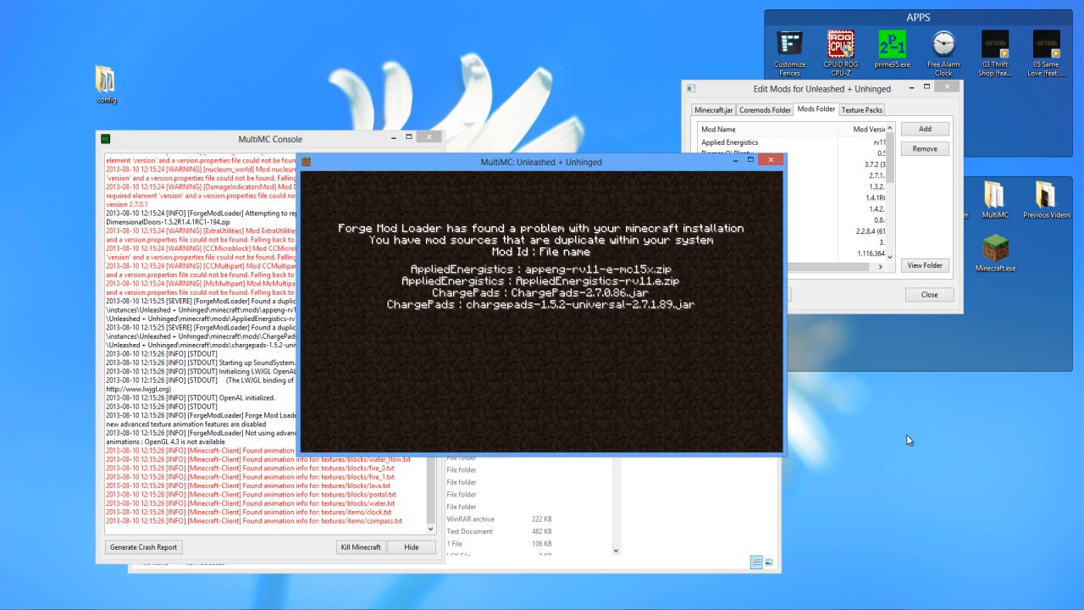
mouse_move(759, 183)
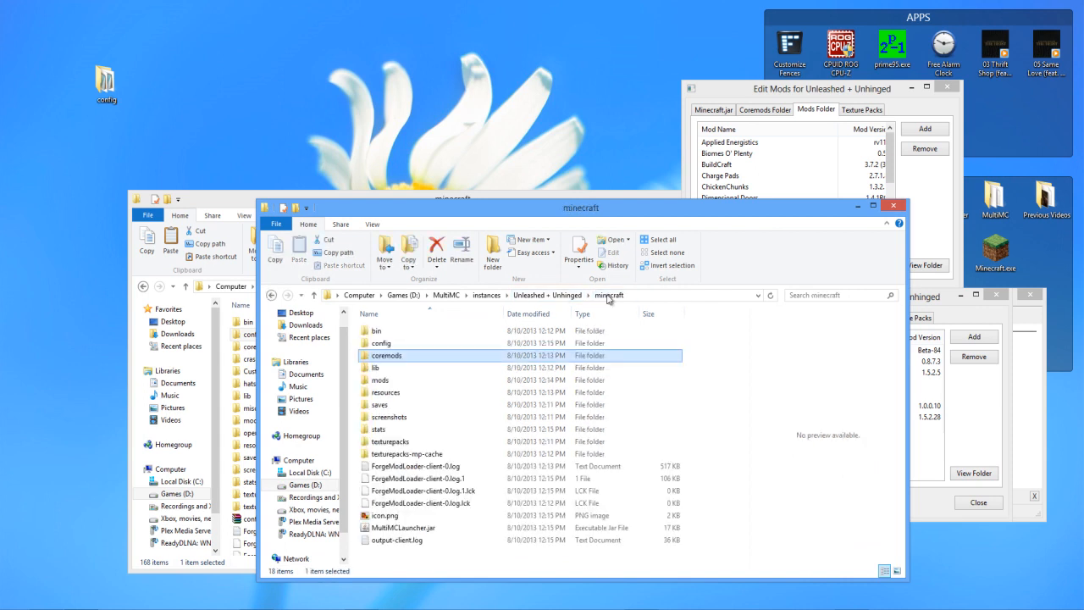
Step: Delete the duplicate AppliedEnergistics, Charge Pads and other duplicate mod files
double_click(379, 380)
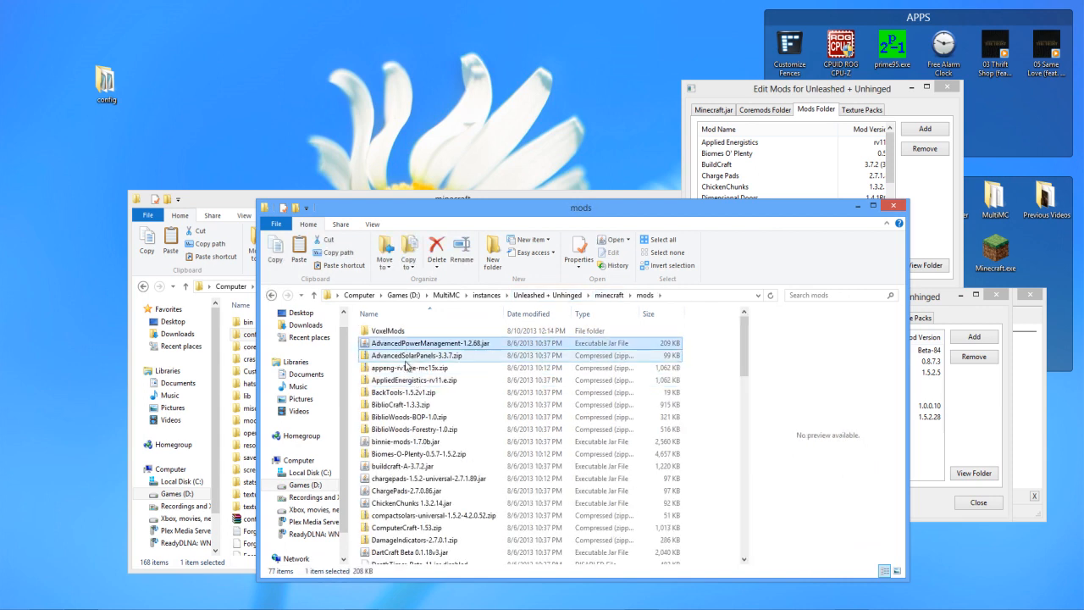
left_click(413, 380)
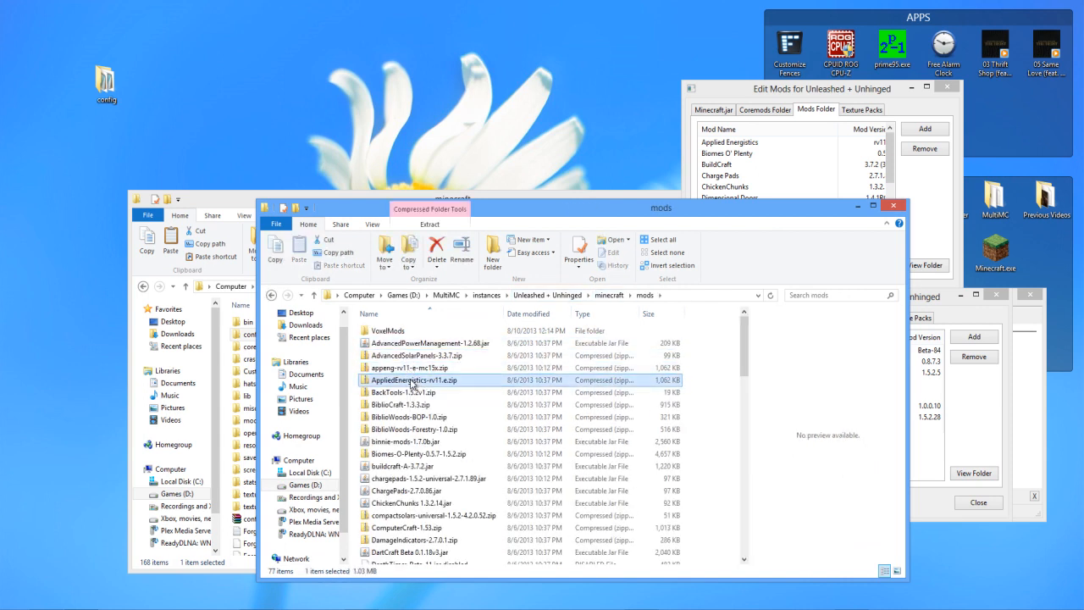
left_click(437, 247)
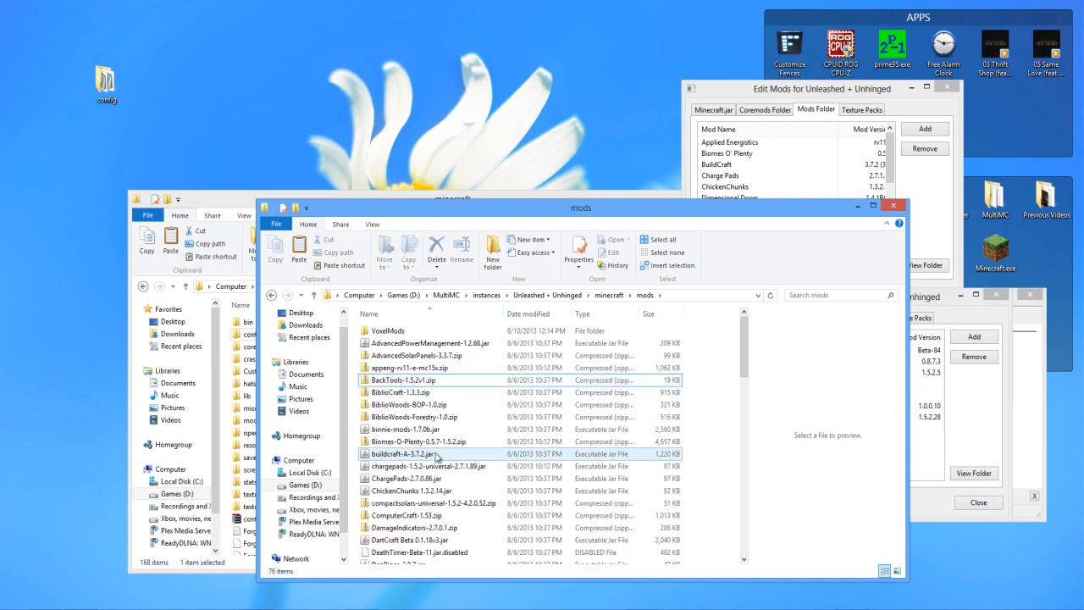
left_click(430, 466)
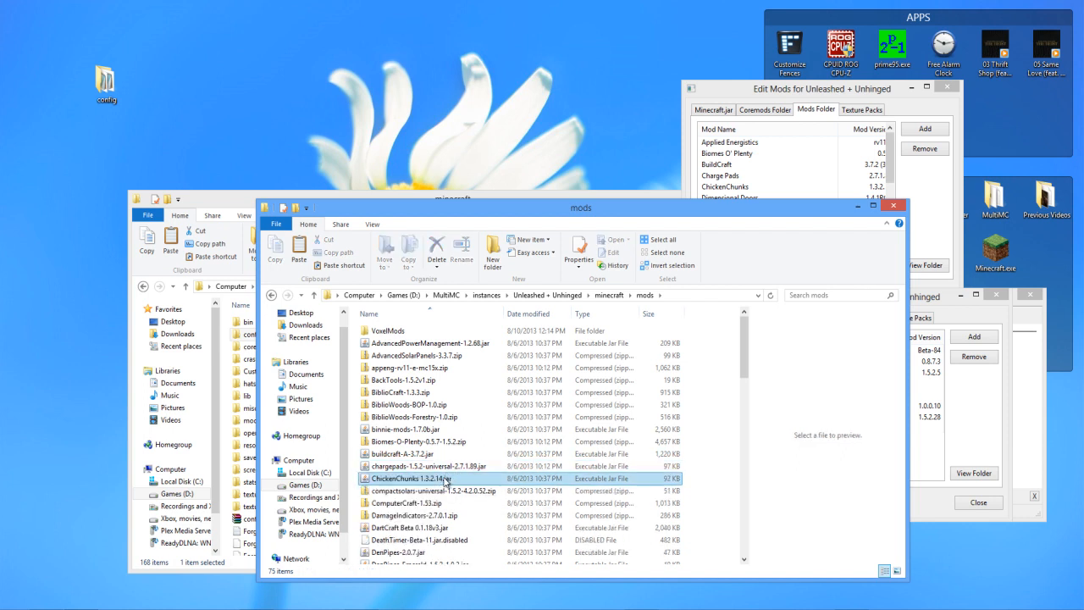
left_click(432, 386)
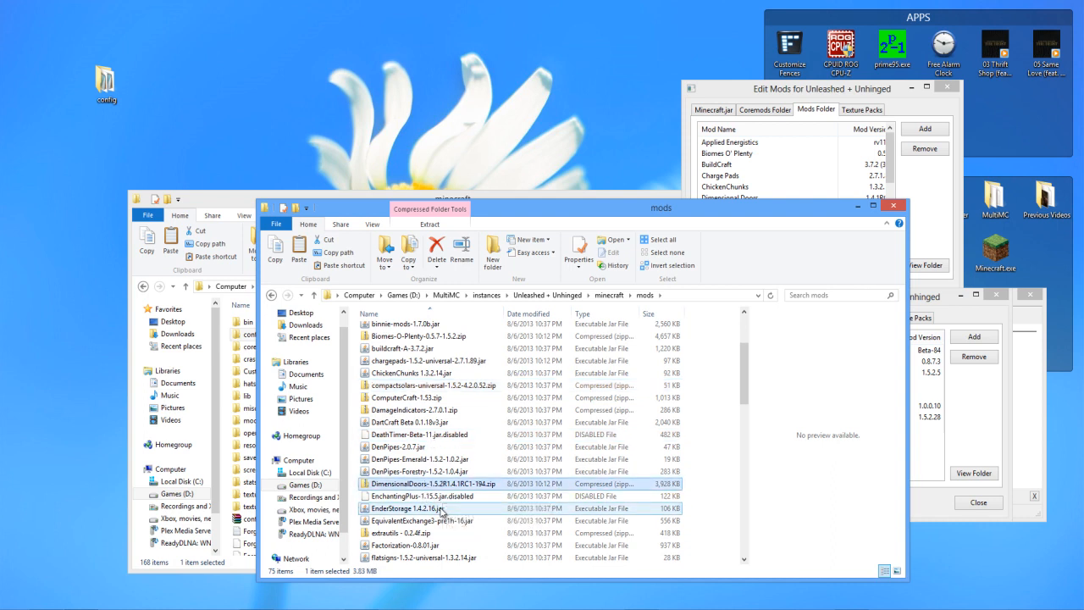
left_click(420, 471)
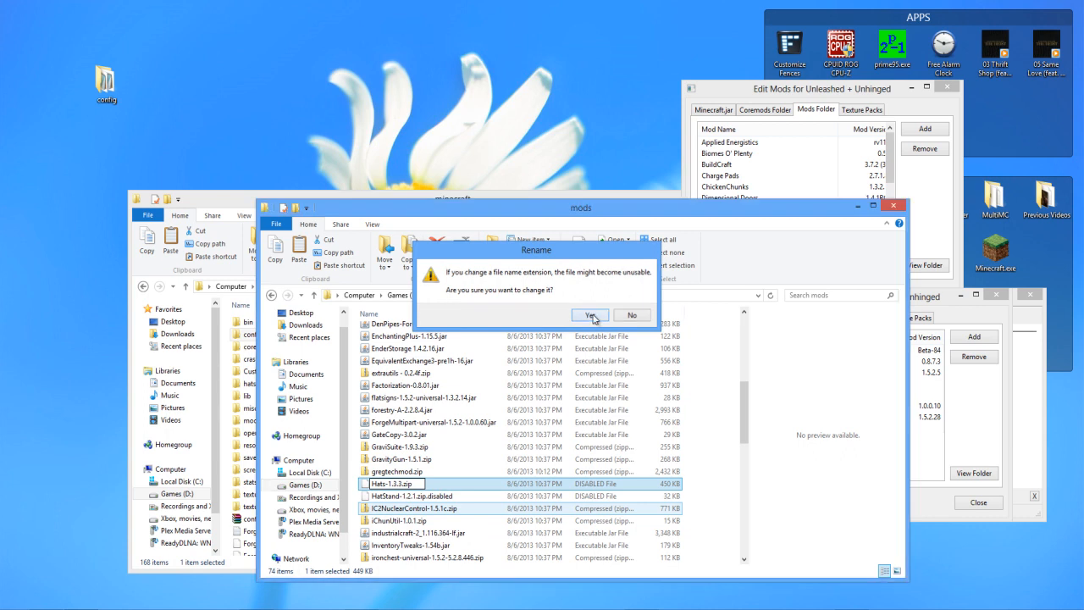
Step: Rename remaining unwanted mods with a .disabled extension, confirming the rename warning
left_click(589, 315)
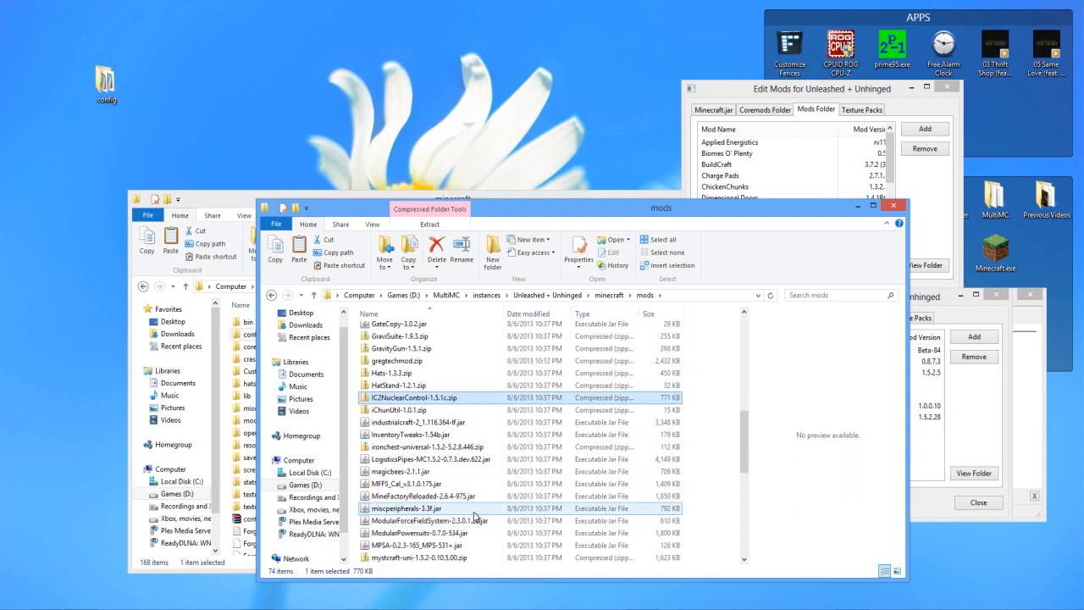
scroll("down", 3)
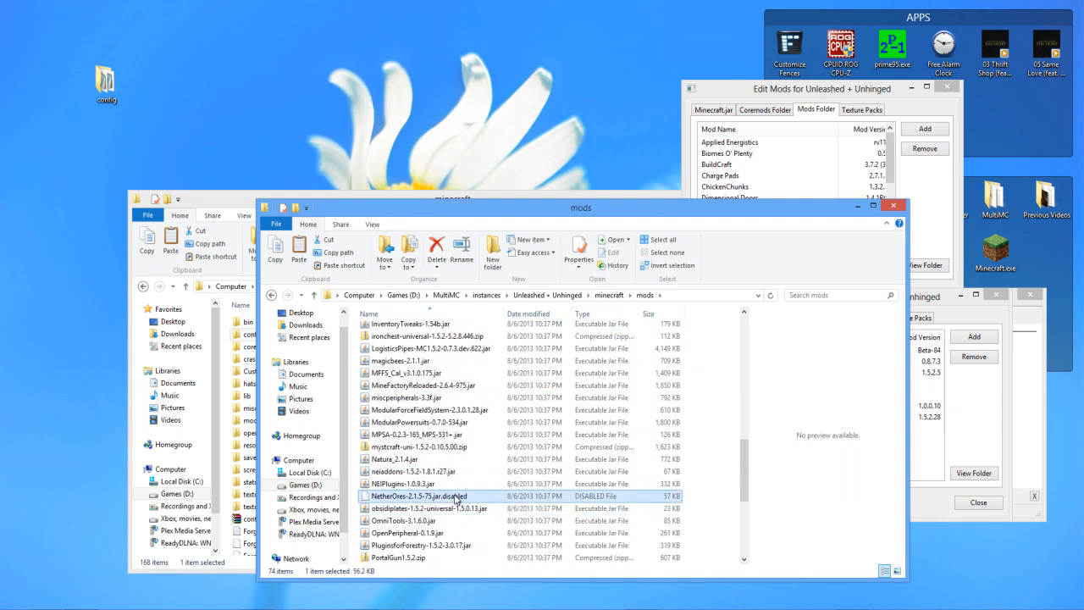
scroll("down", 3)
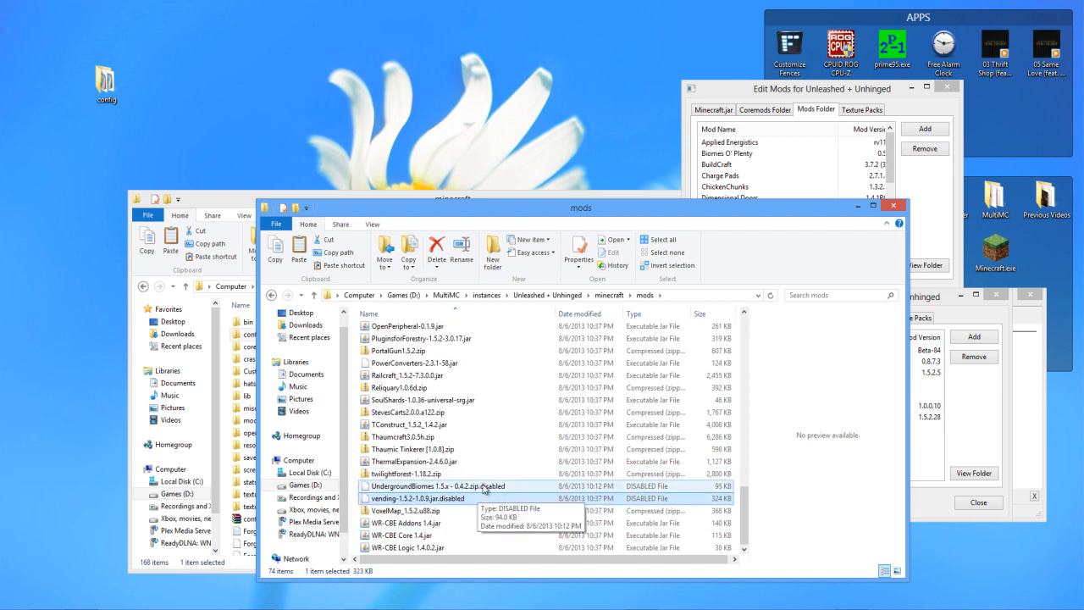
left_click(458, 484)
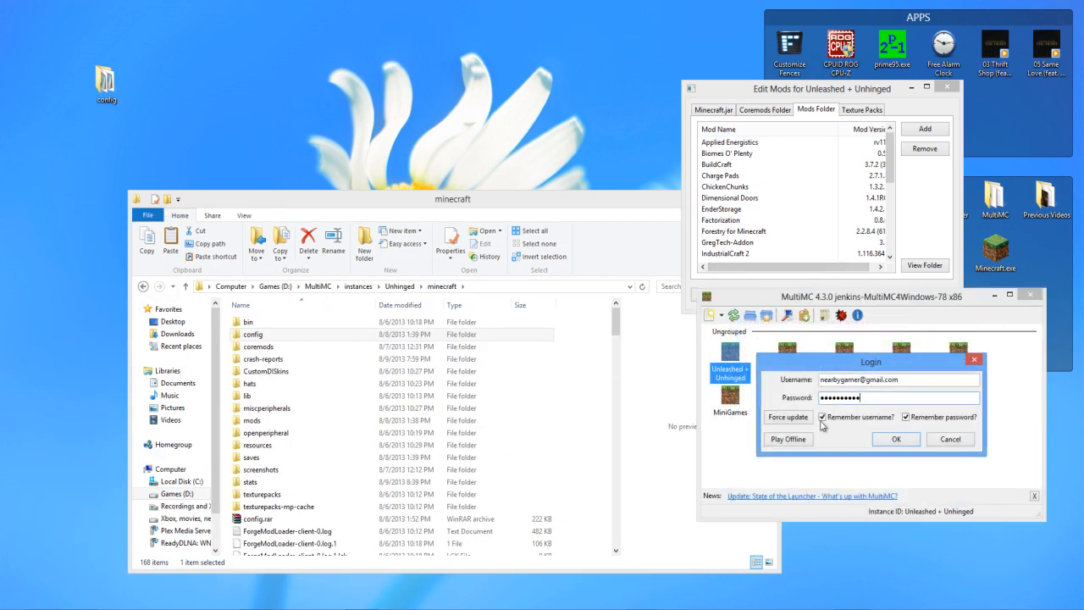
Step: Confirm the login and let Forge load until the title screen reports 124 mods active
left_click(894, 439)
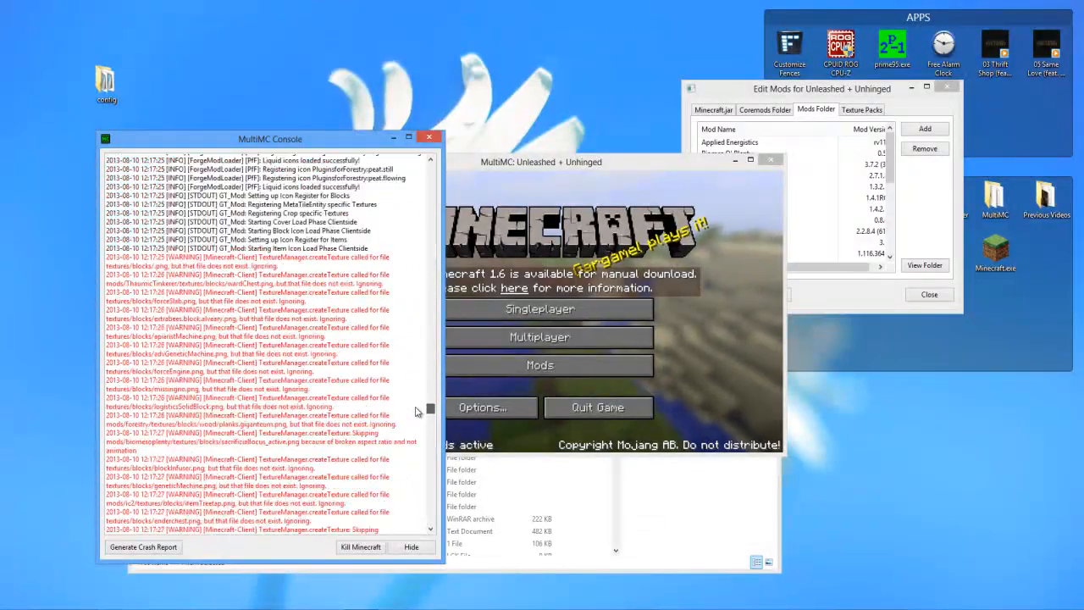
scroll("up", 3)
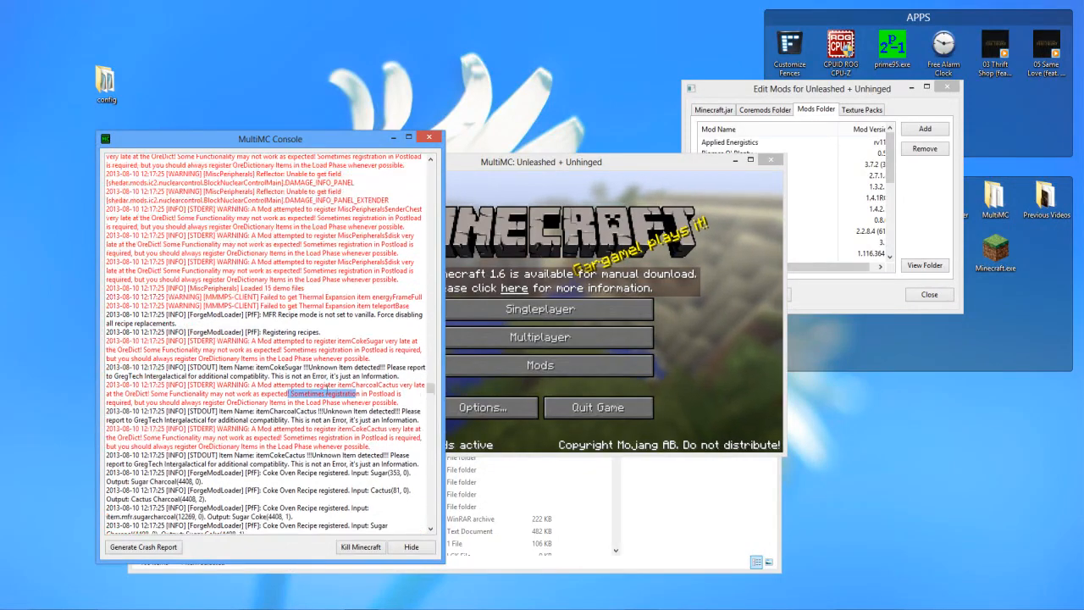
scroll("down", 3)
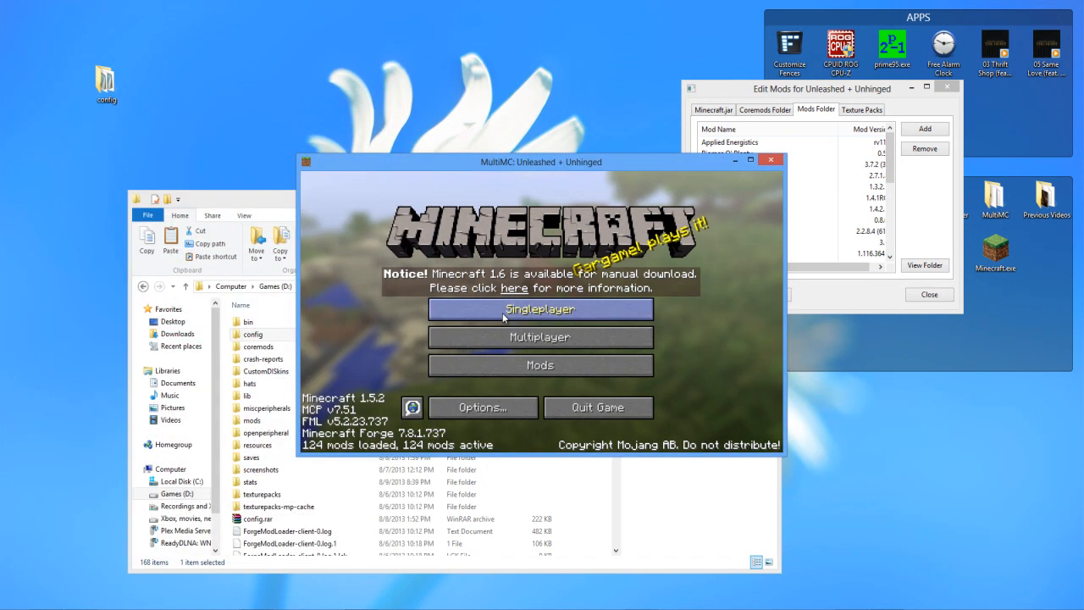
left_click(748, 163)
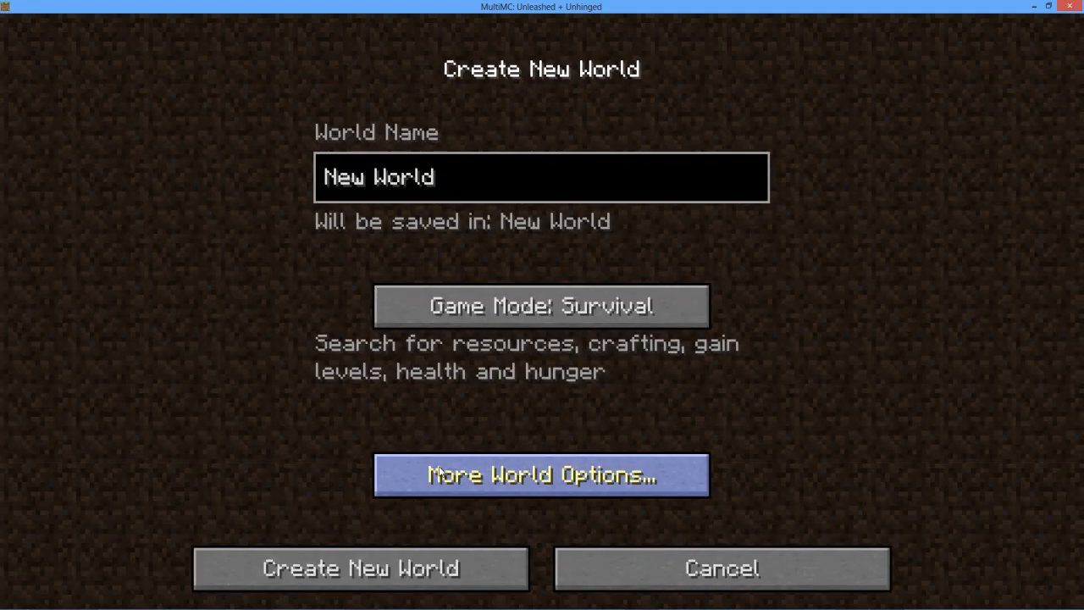
left_click(359, 569)
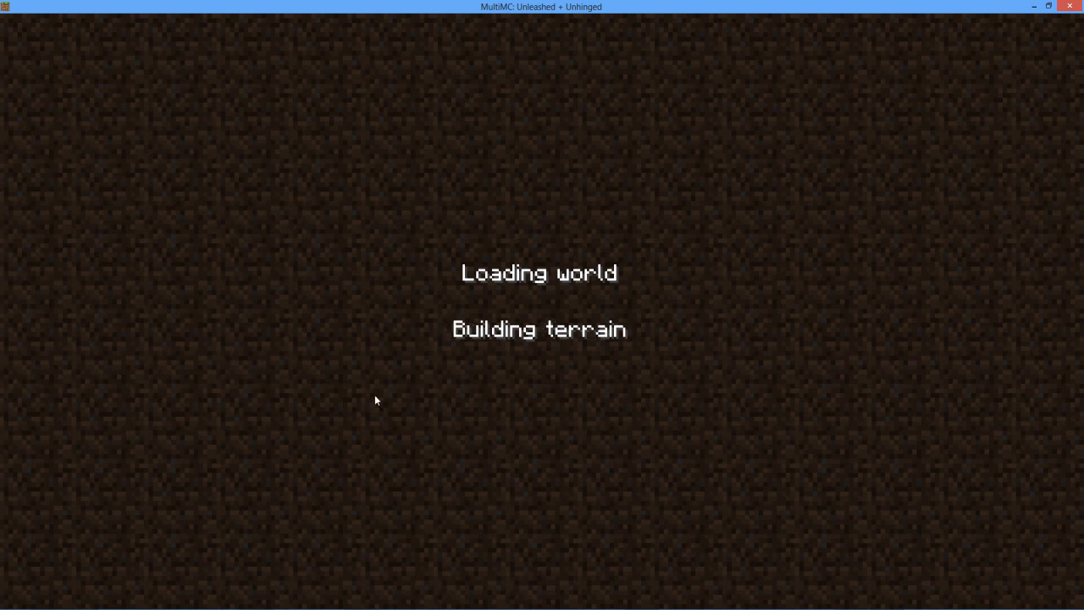
mouse_move(389, 394)
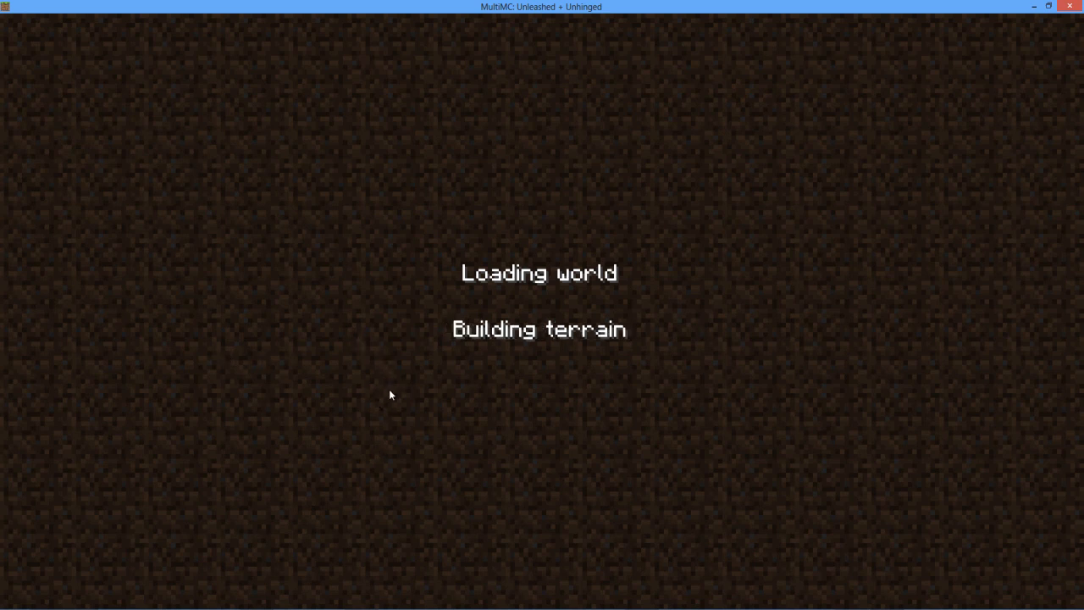
mouse_move(488, 462)
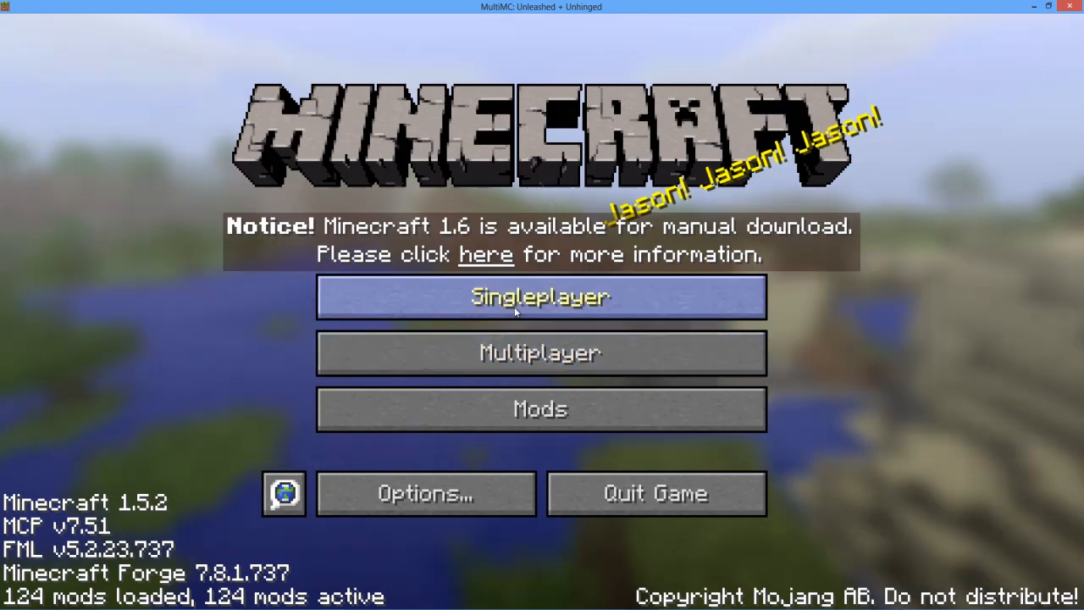
Step: Create a new singleplayer world with World Type set to Large Biomes
left_click(541, 296)
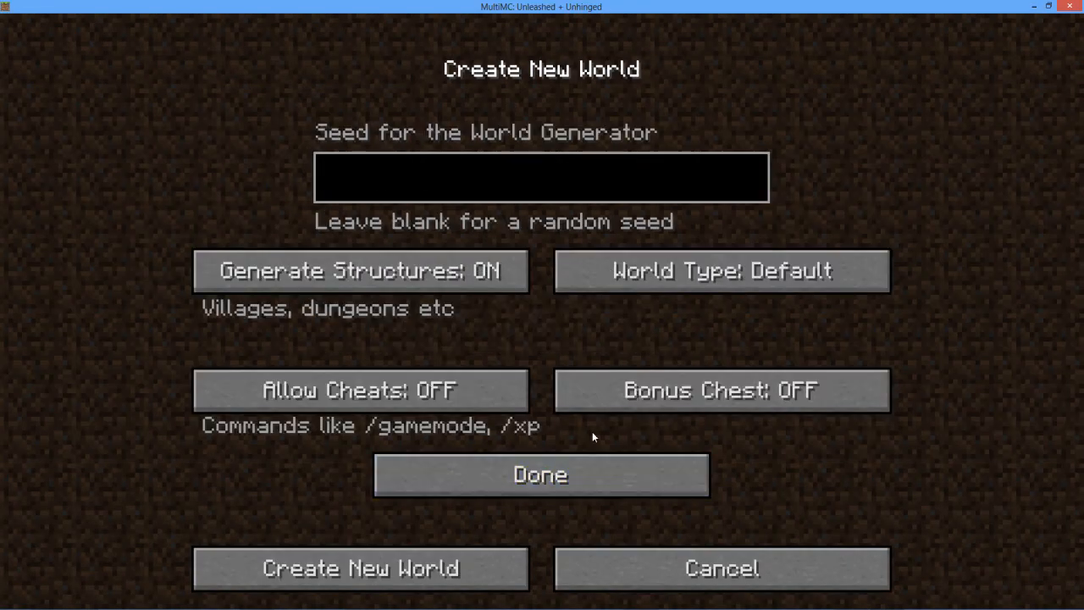
left_click(722, 271)
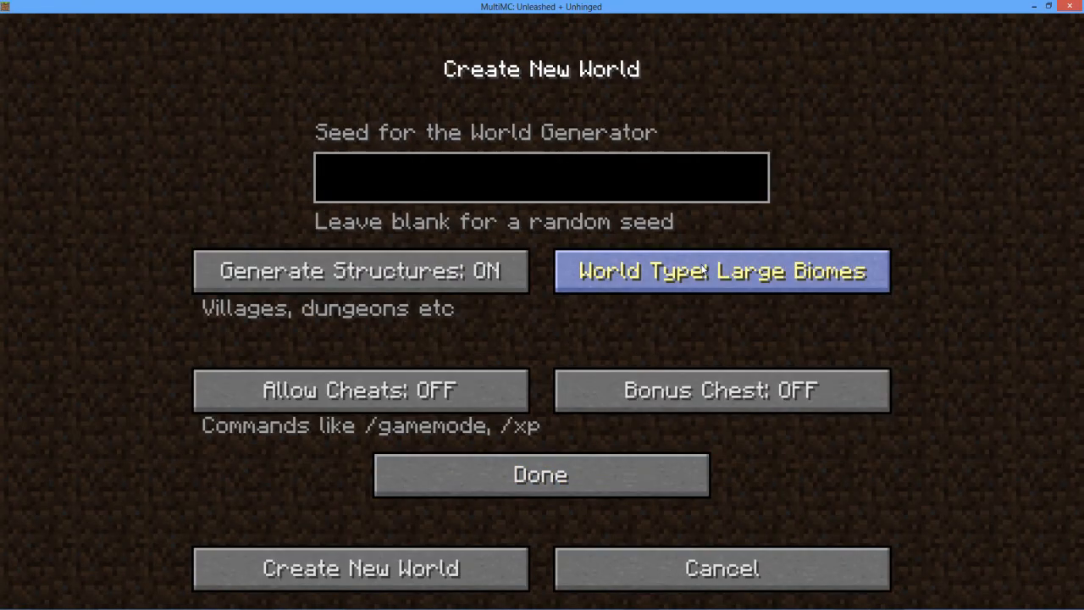
left_click(359, 569)
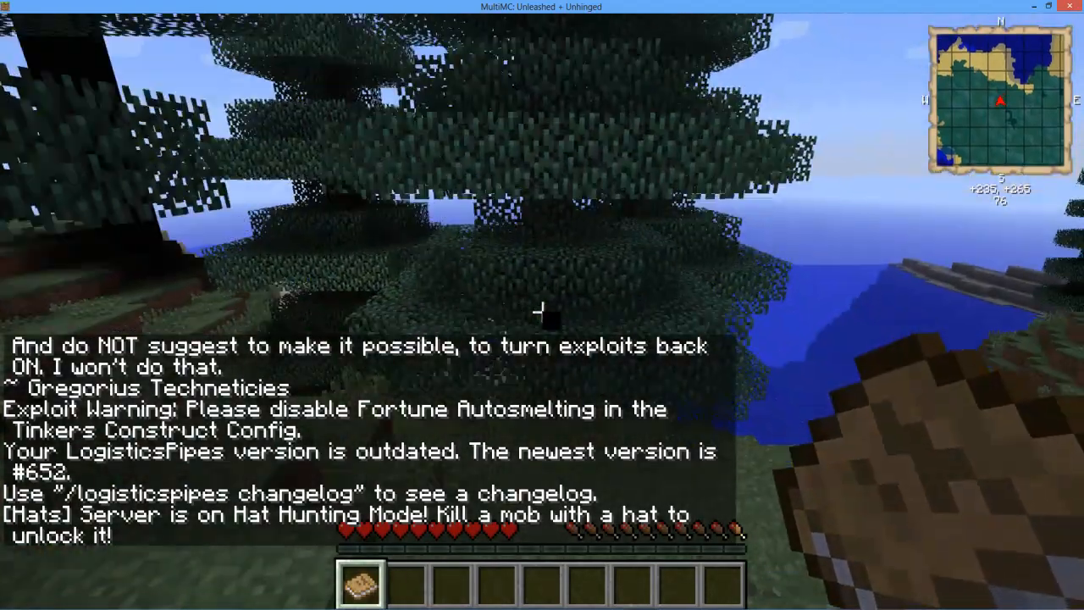
mouse_move(542, 305)
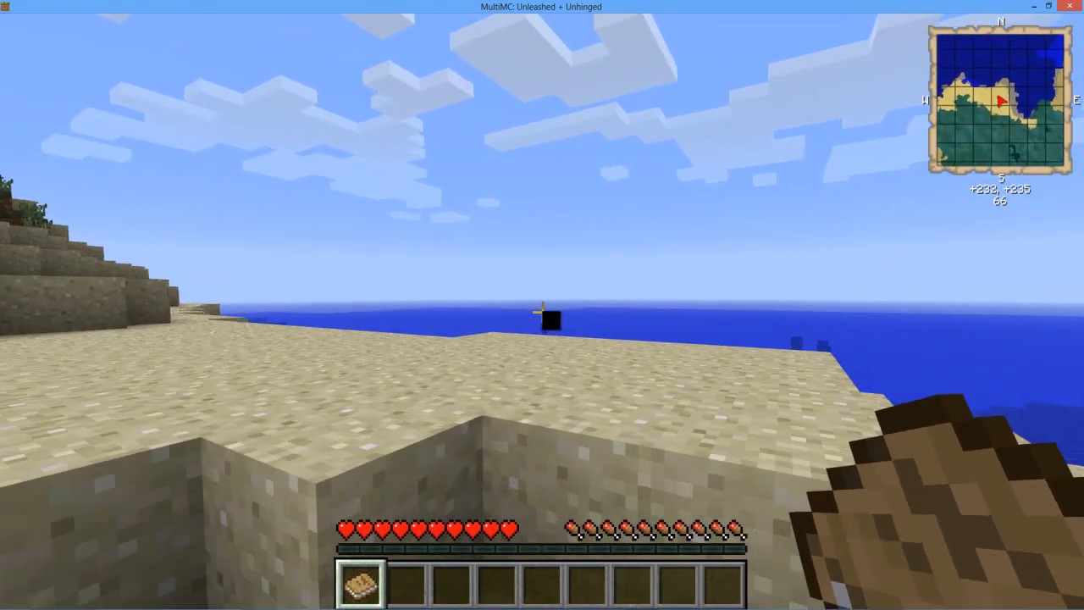
Step: View the inventory with its item panel, then leave the world for the title screen
key("e")
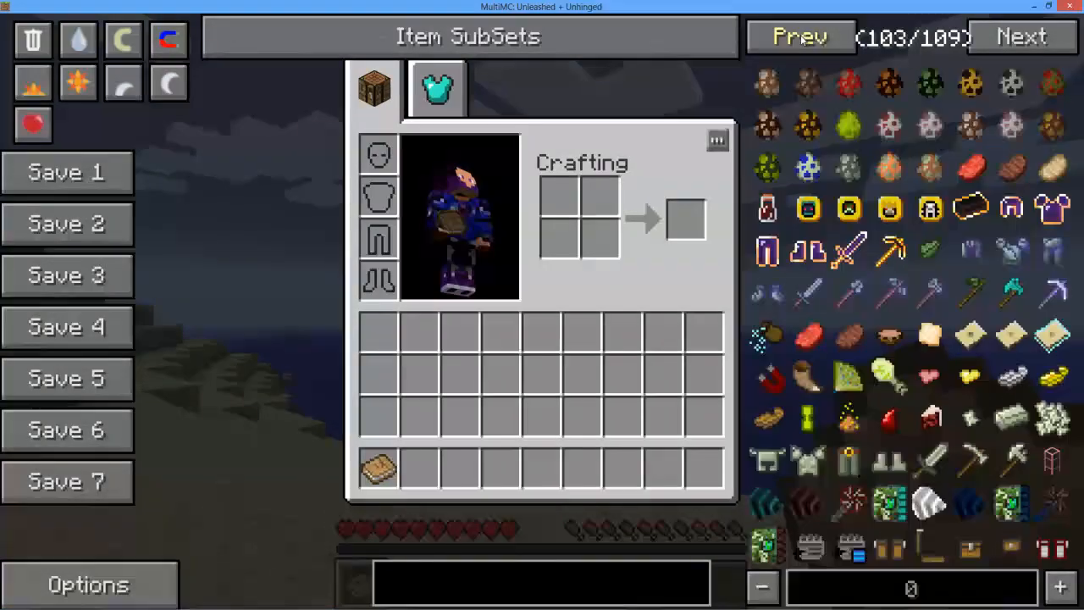
key("Escape")
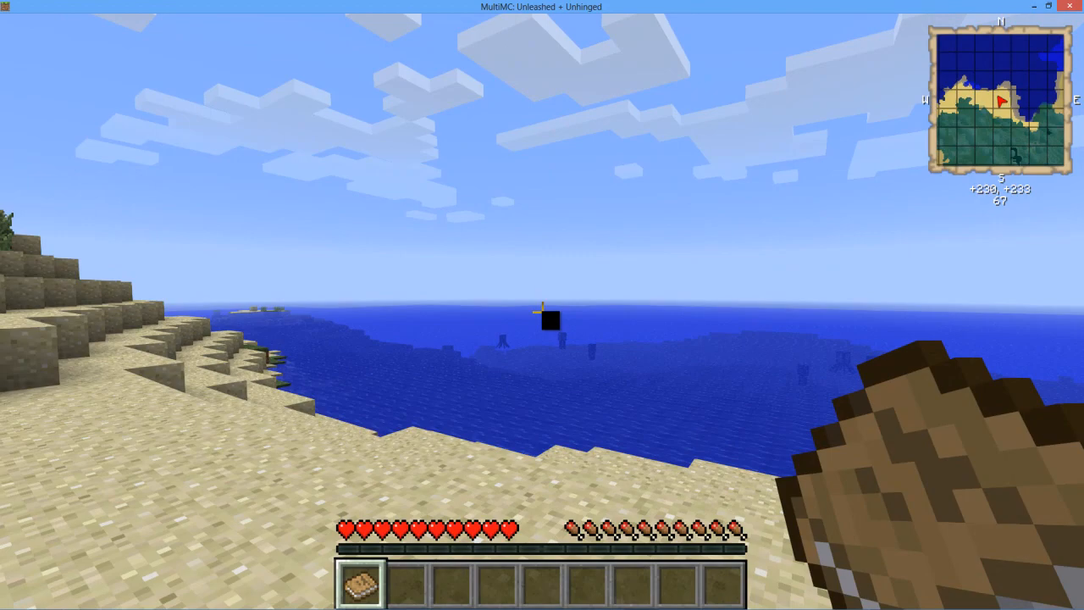
key("F3")
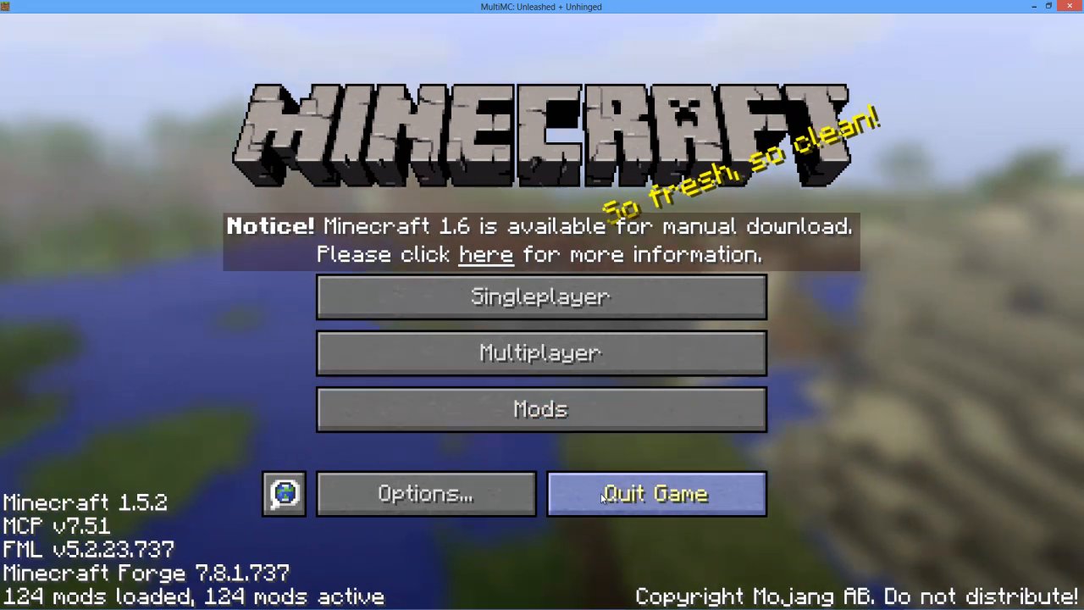
Step: Quit Minecraft from the title screen, returning to MultiMC's instance list
left_click(654, 492)
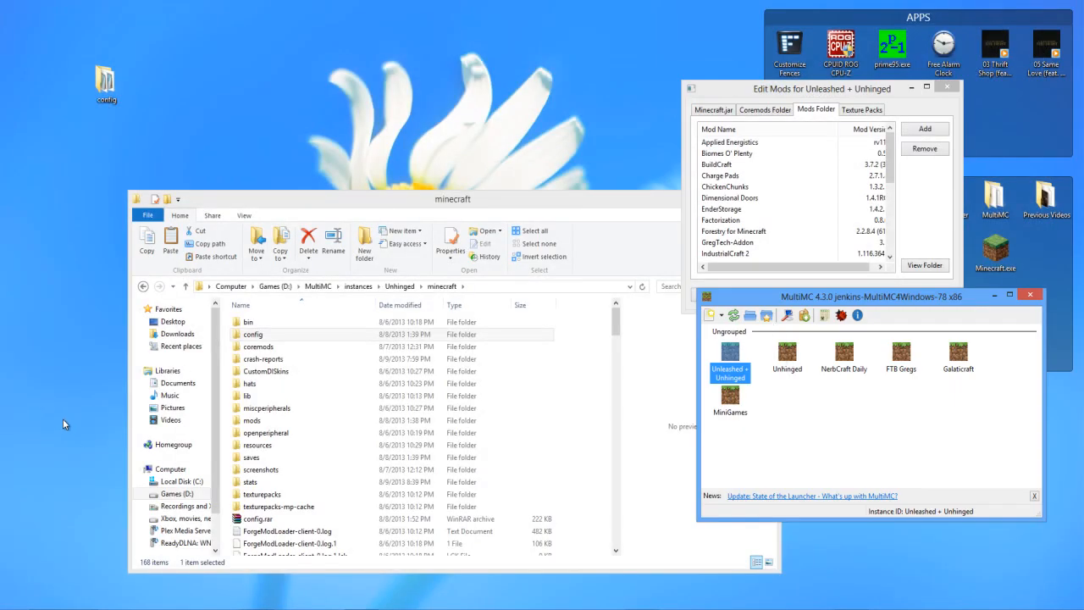